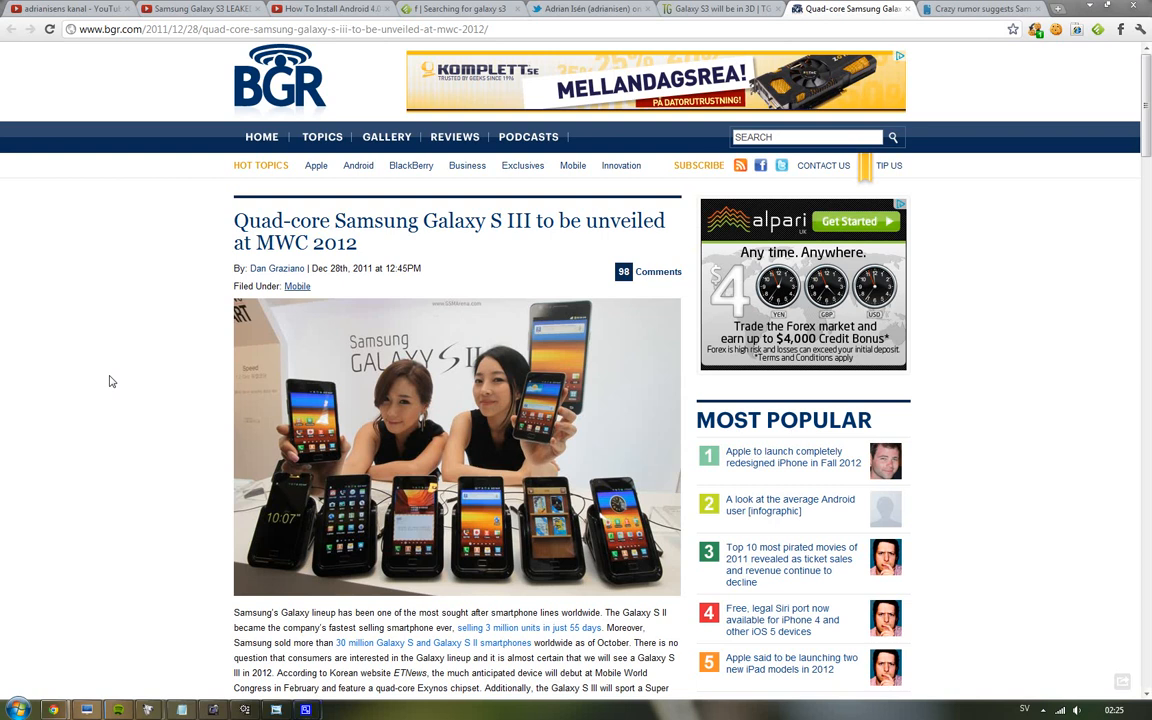
mouse_move(164, 256)
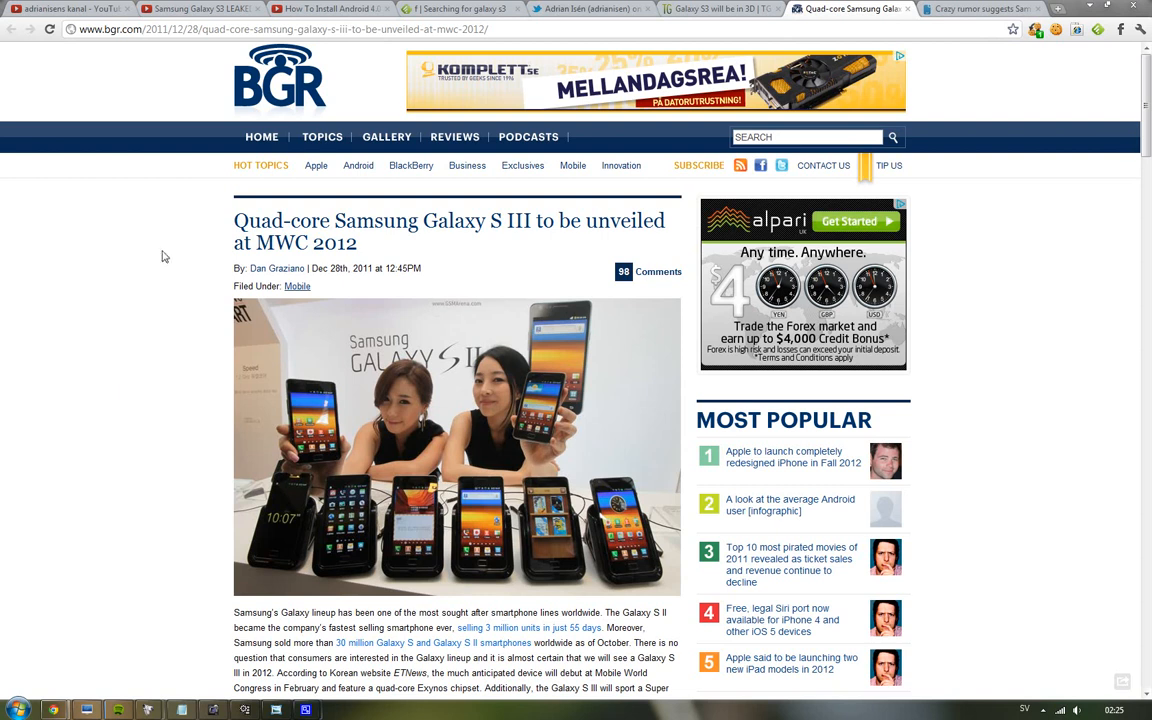
- Sort the channel uploads by Populäraste and close the ad over the Galaxy S3 LEAKED Specs video
click(65, 9)
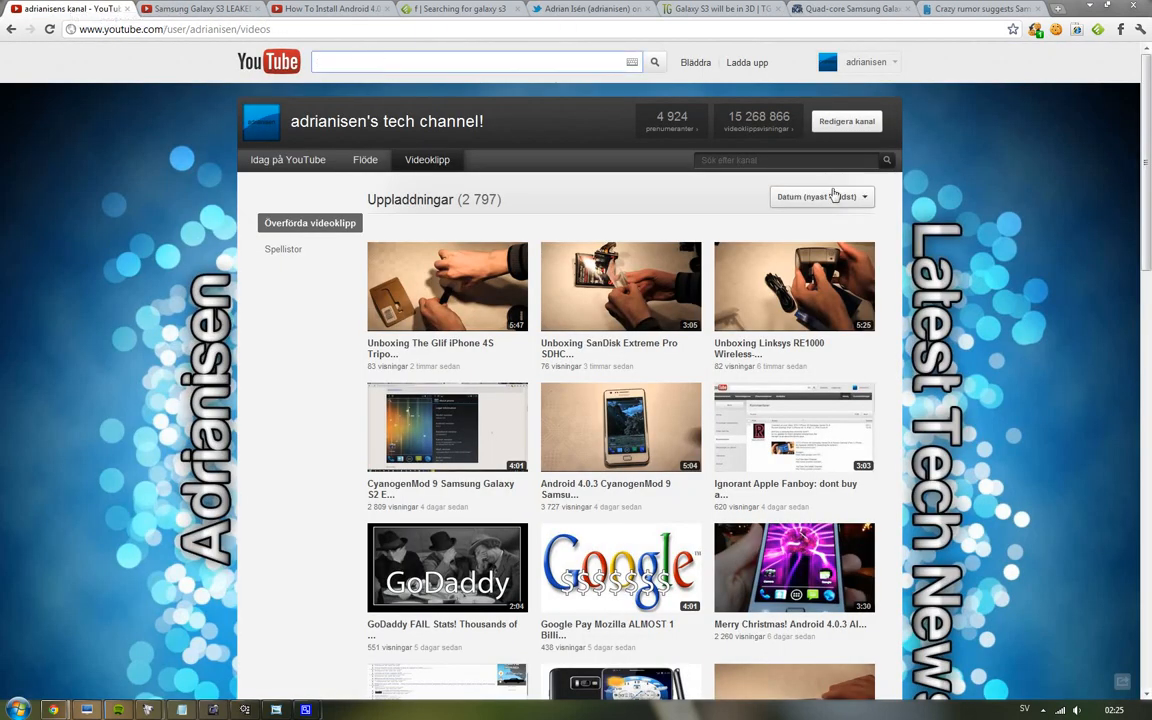
click(817, 196)
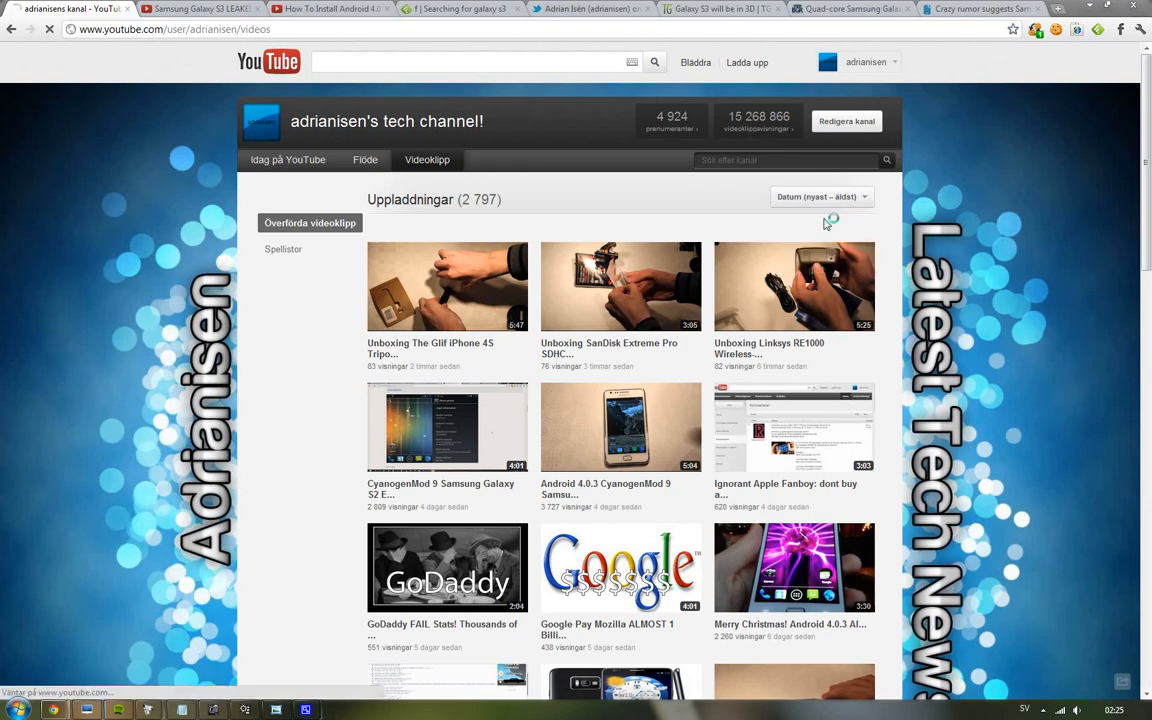
click(819, 196)
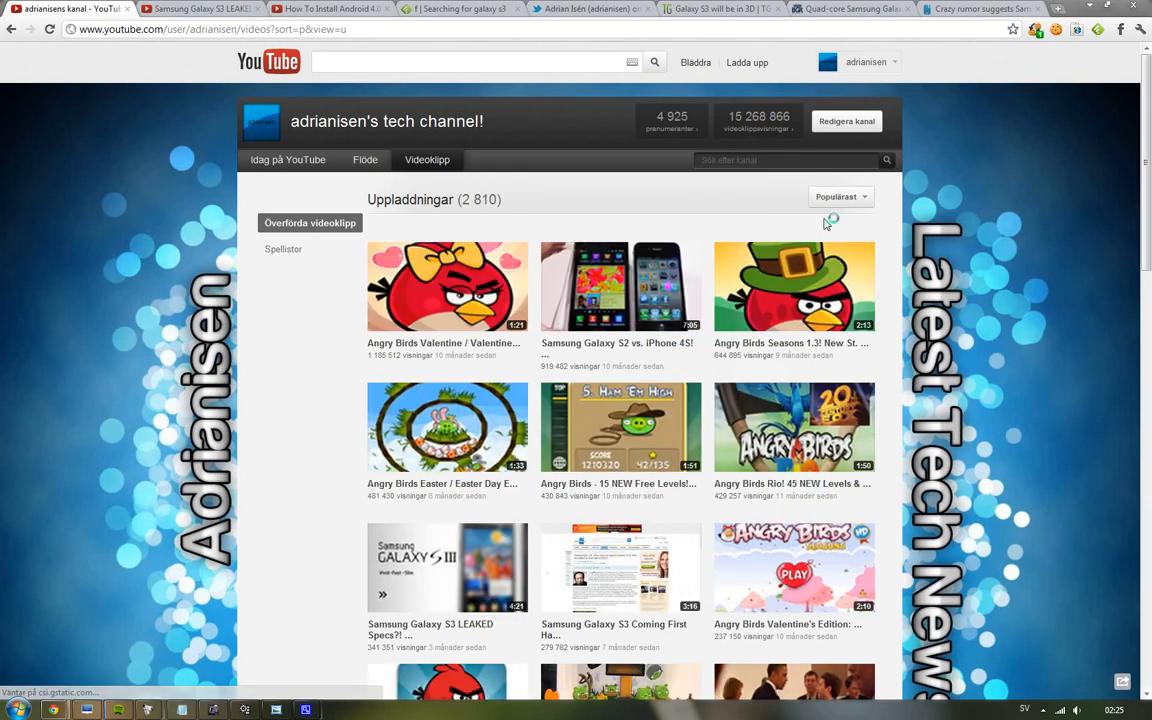
scroll(down, 3)
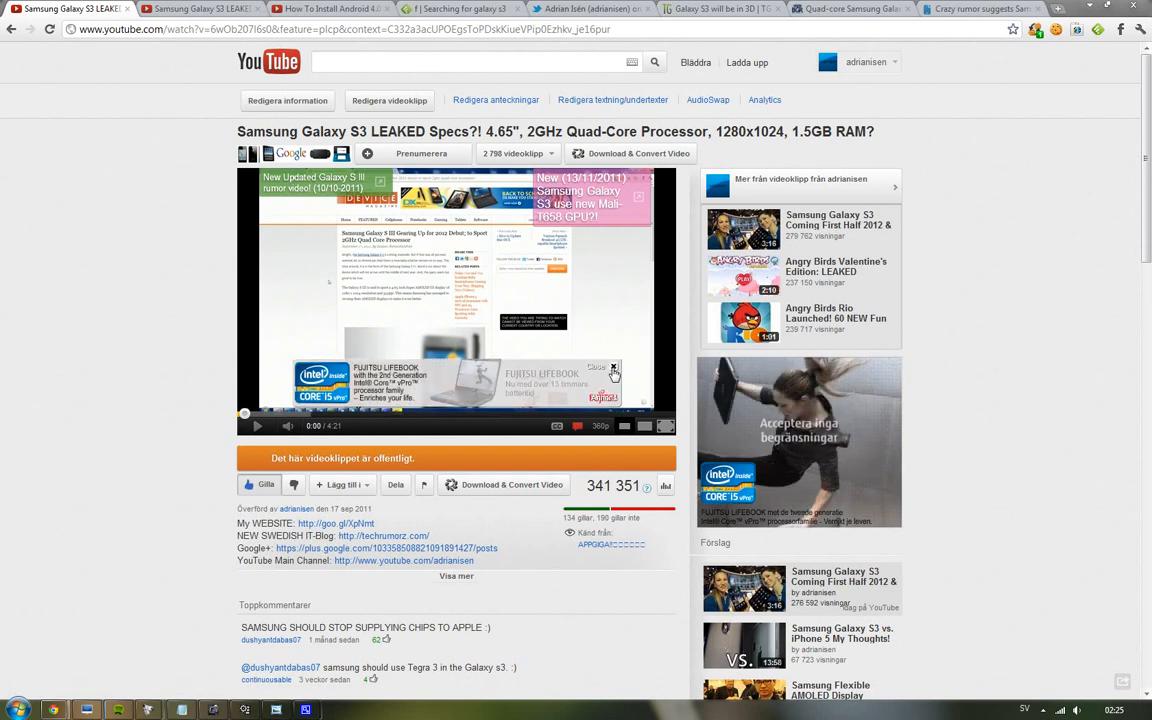
click(613, 369)
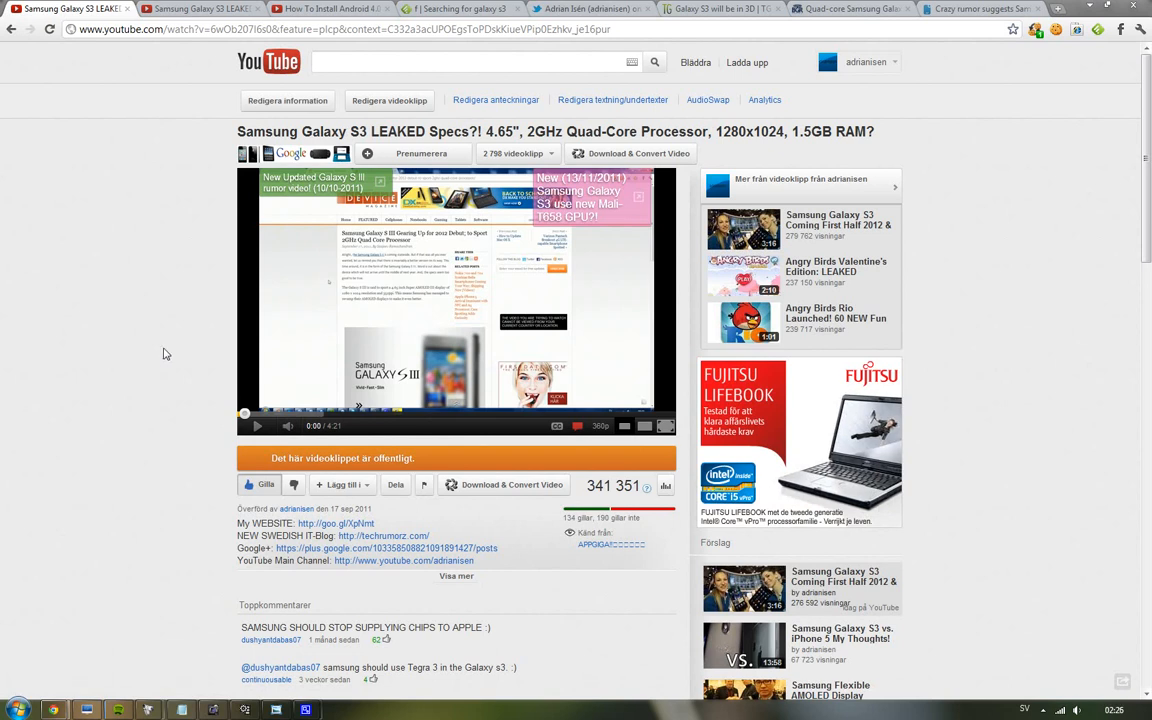
- Scroll through the BGR quad-core Galaxy S III at MWC 2012 article text
click(850, 9)
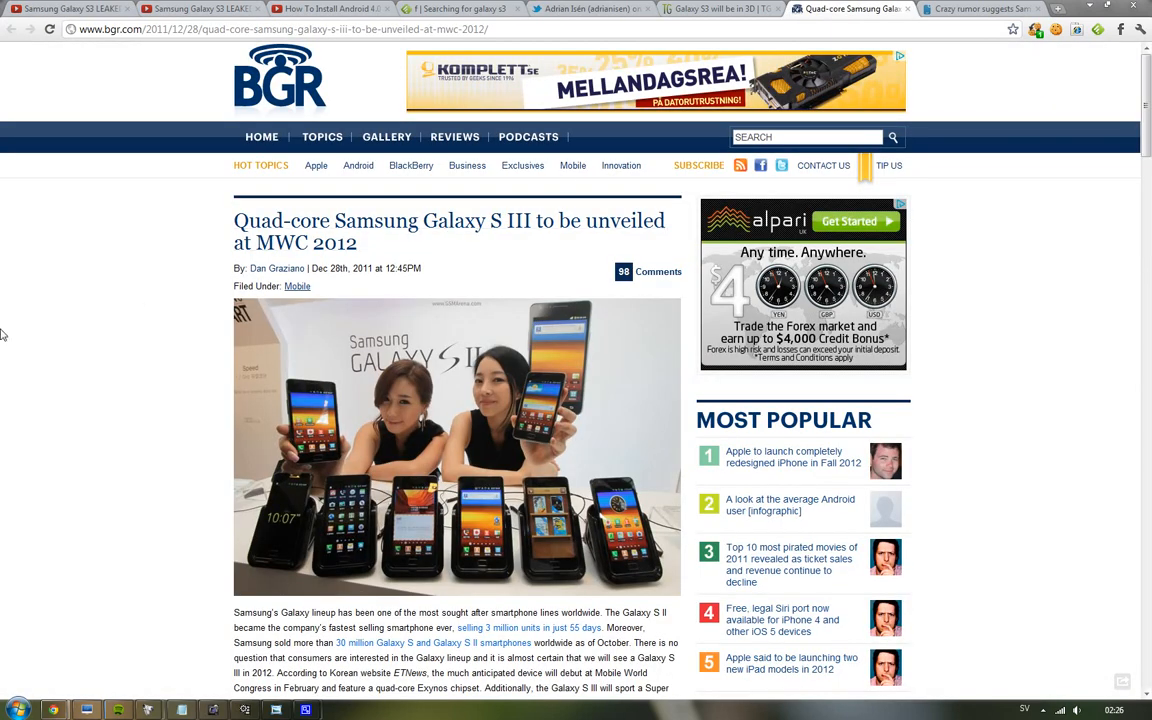
scroll(down, 3)
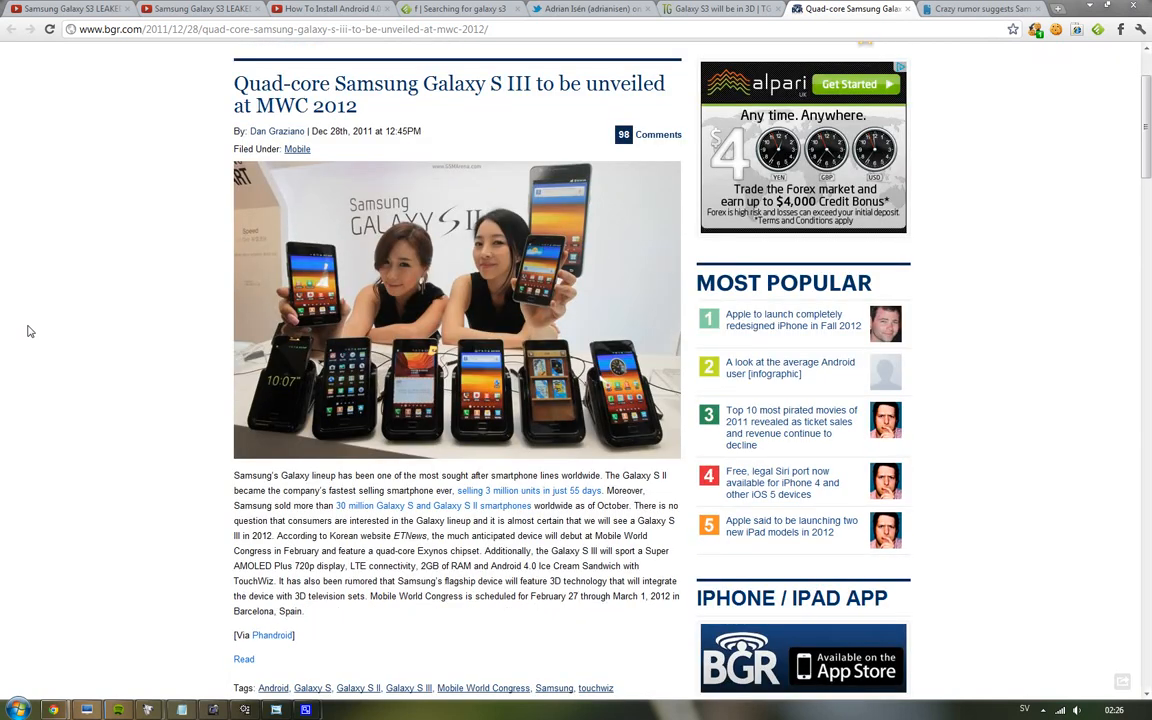
mouse_move(44, 307)
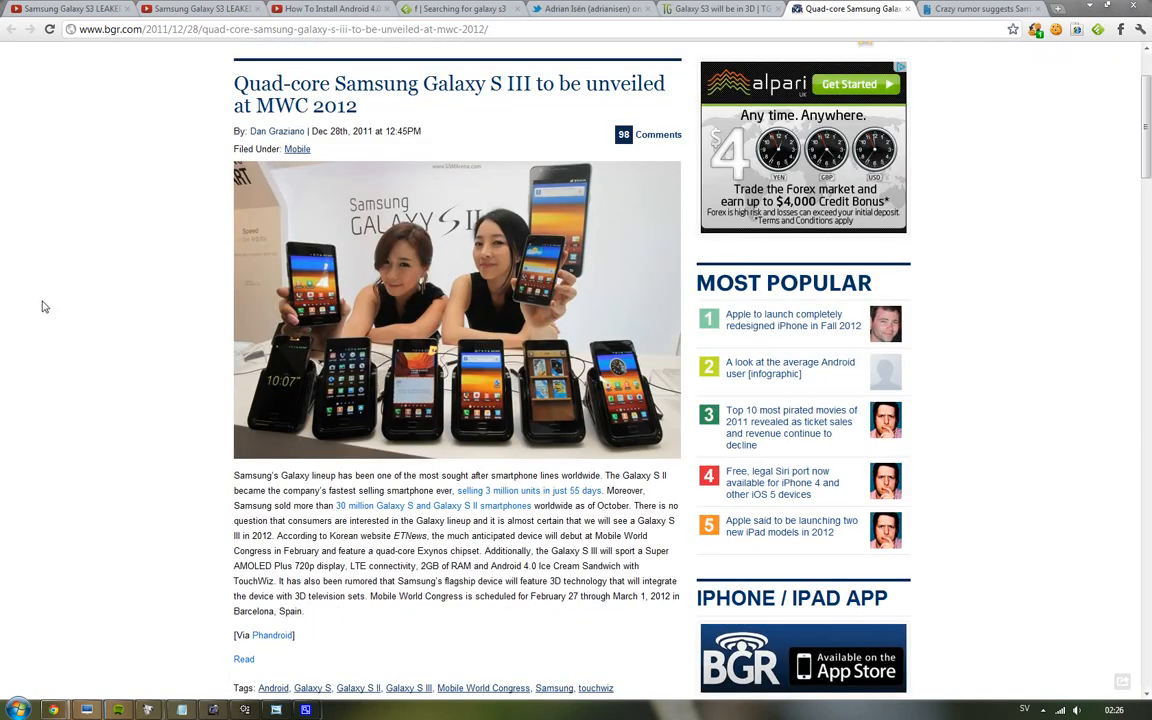
mouse_move(51, 293)
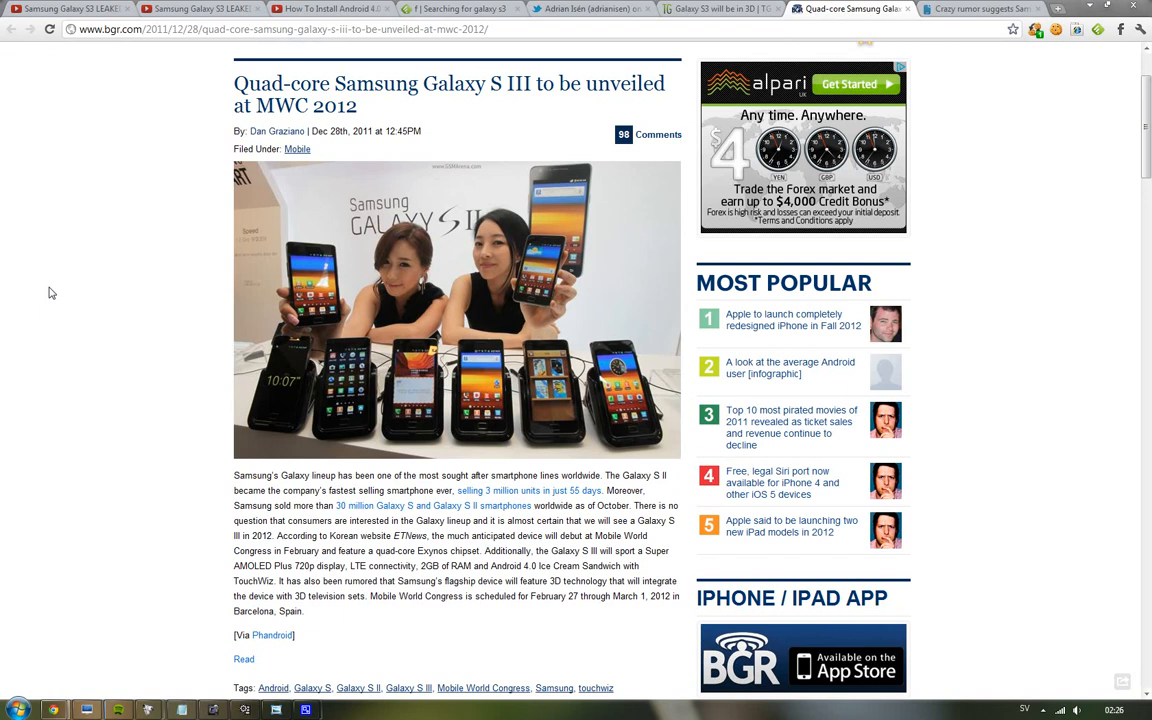
mouse_move(64, 276)
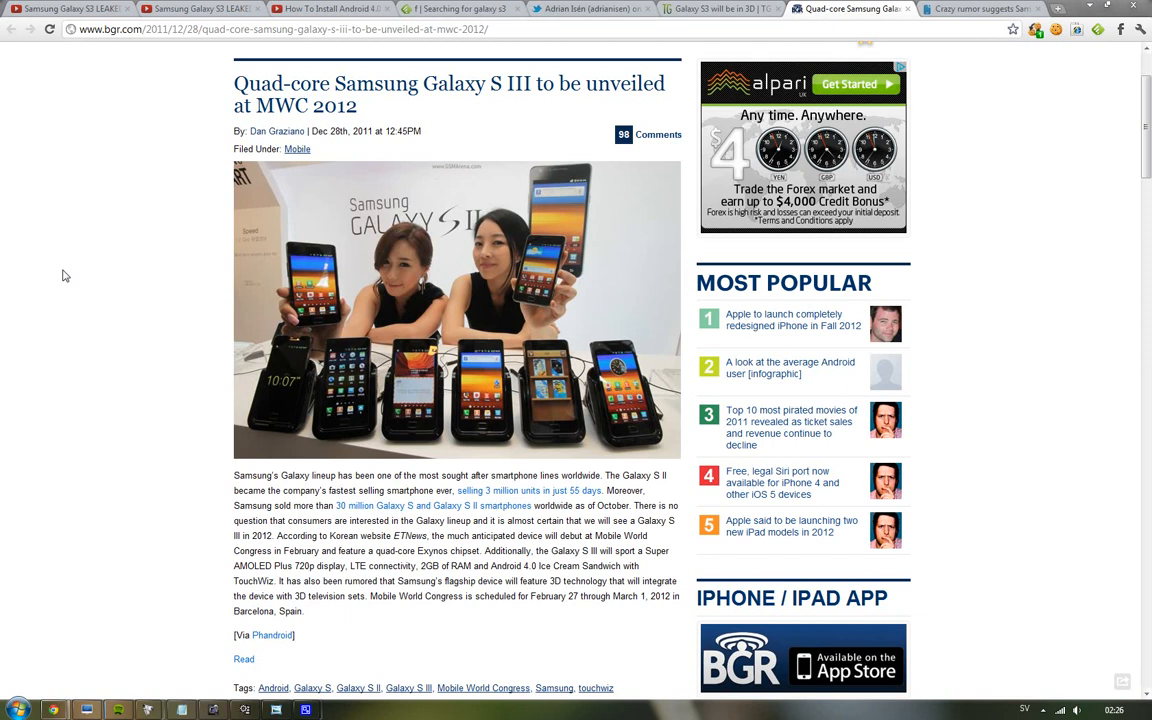
mouse_move(72, 262)
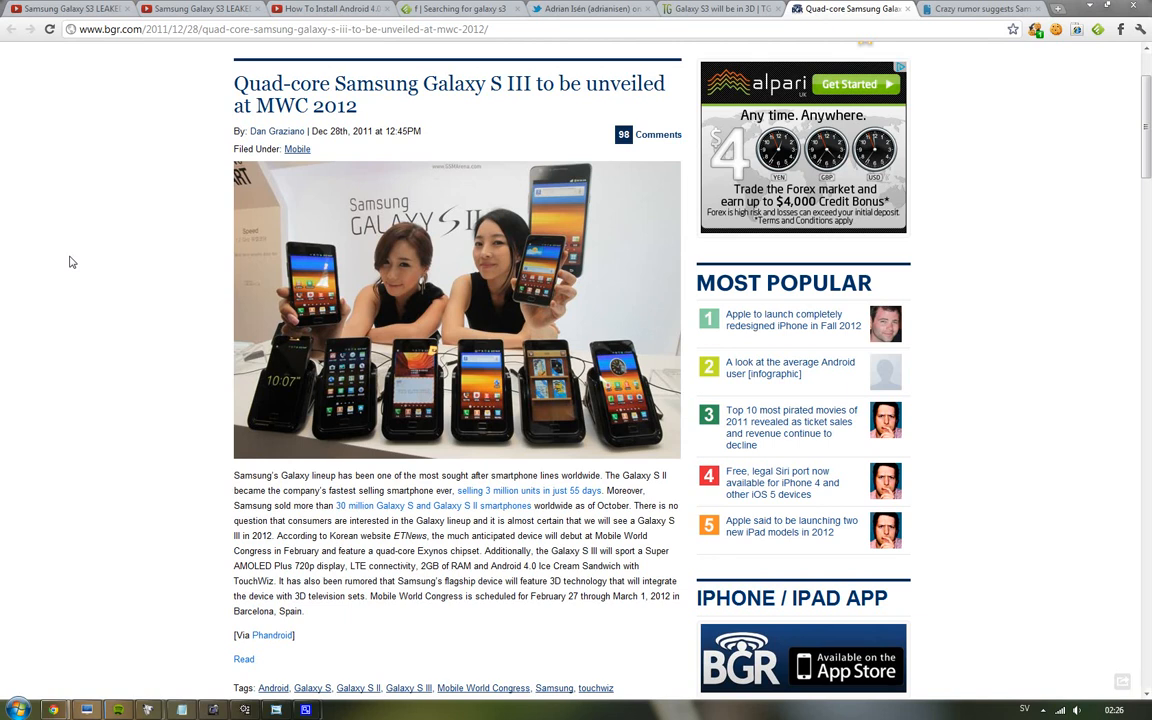
mouse_move(80, 260)
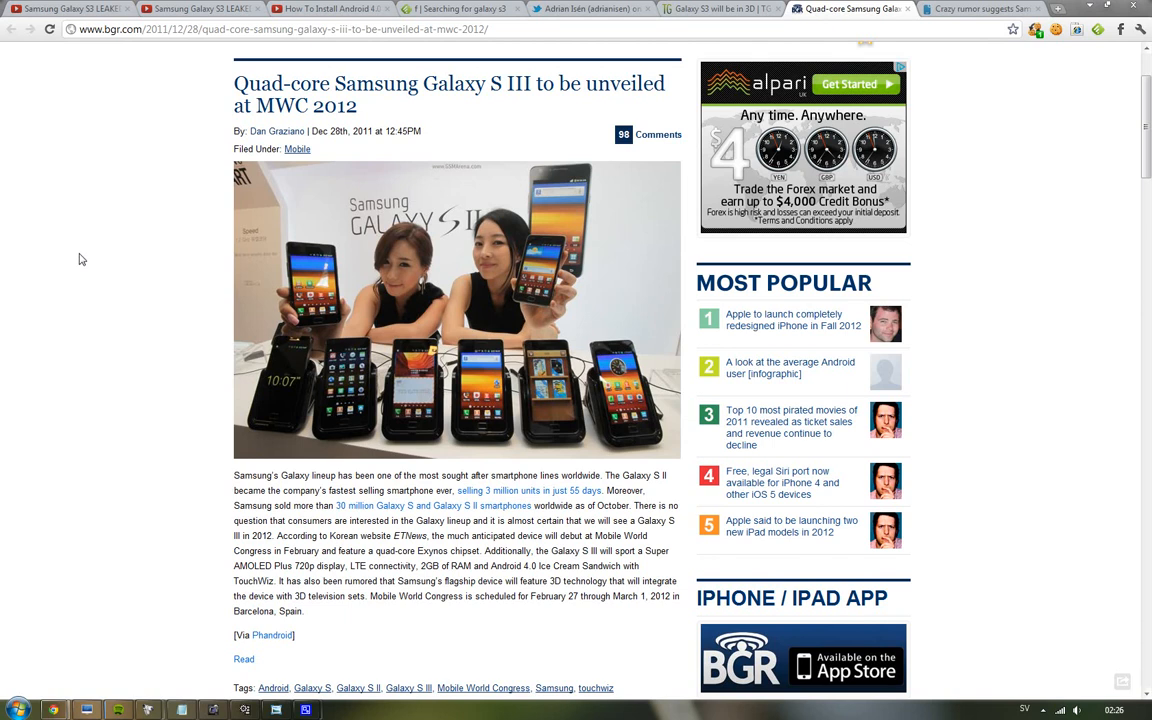
mouse_move(63, 210)
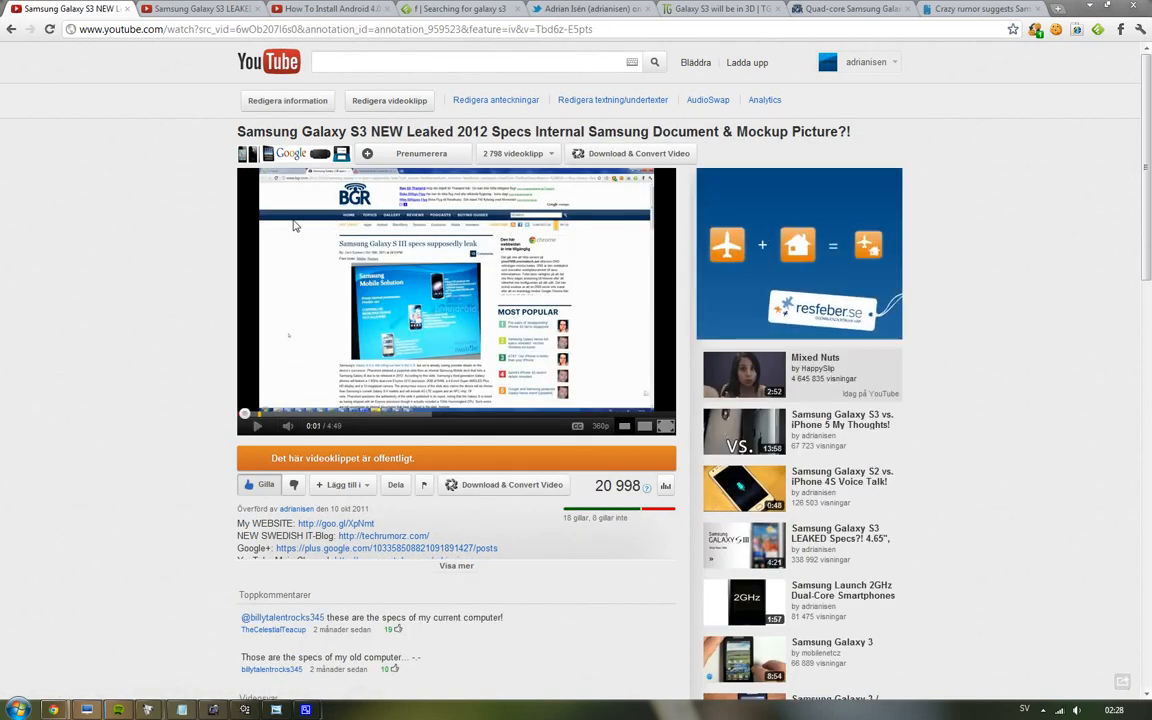
mouse_move(843, 595)
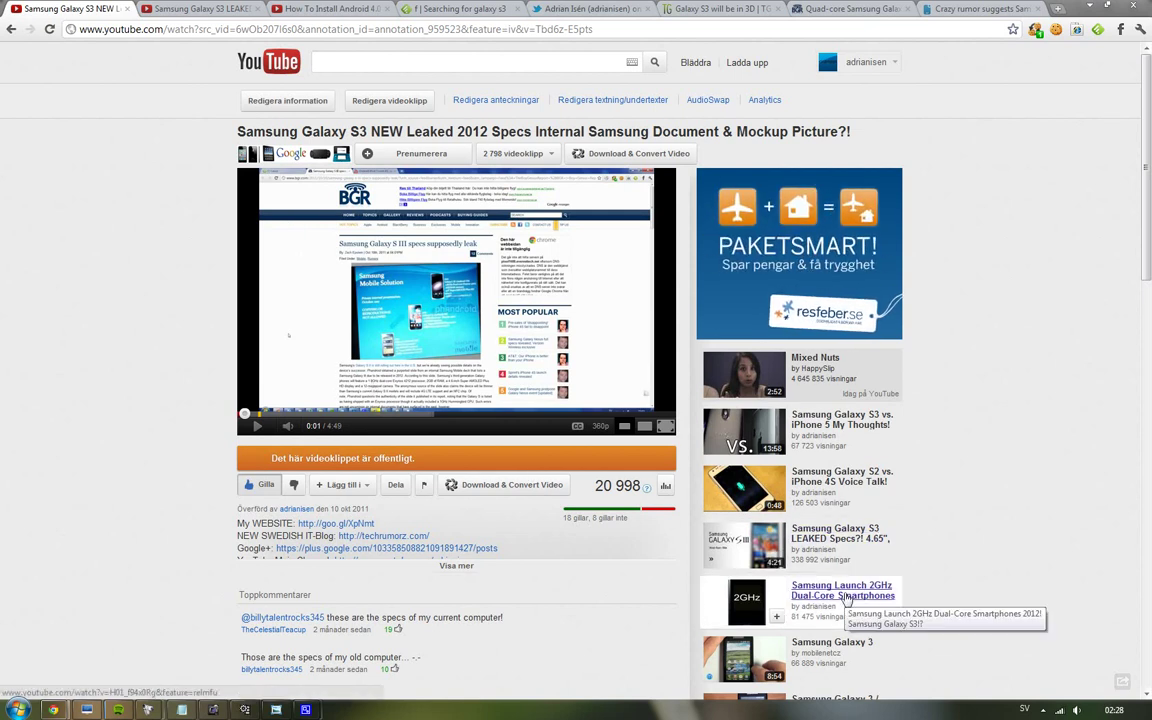
- Search YouTube for 'late november samsung galaxy s3'
scroll(down, 3)
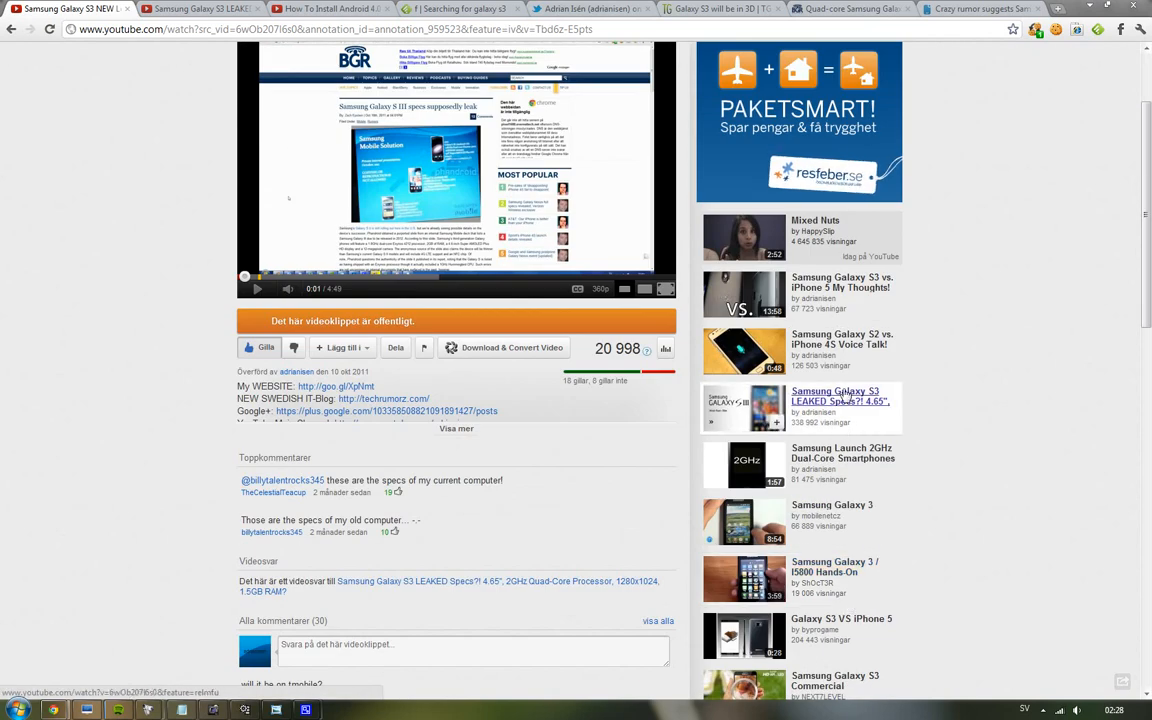
scroll(up, 3)
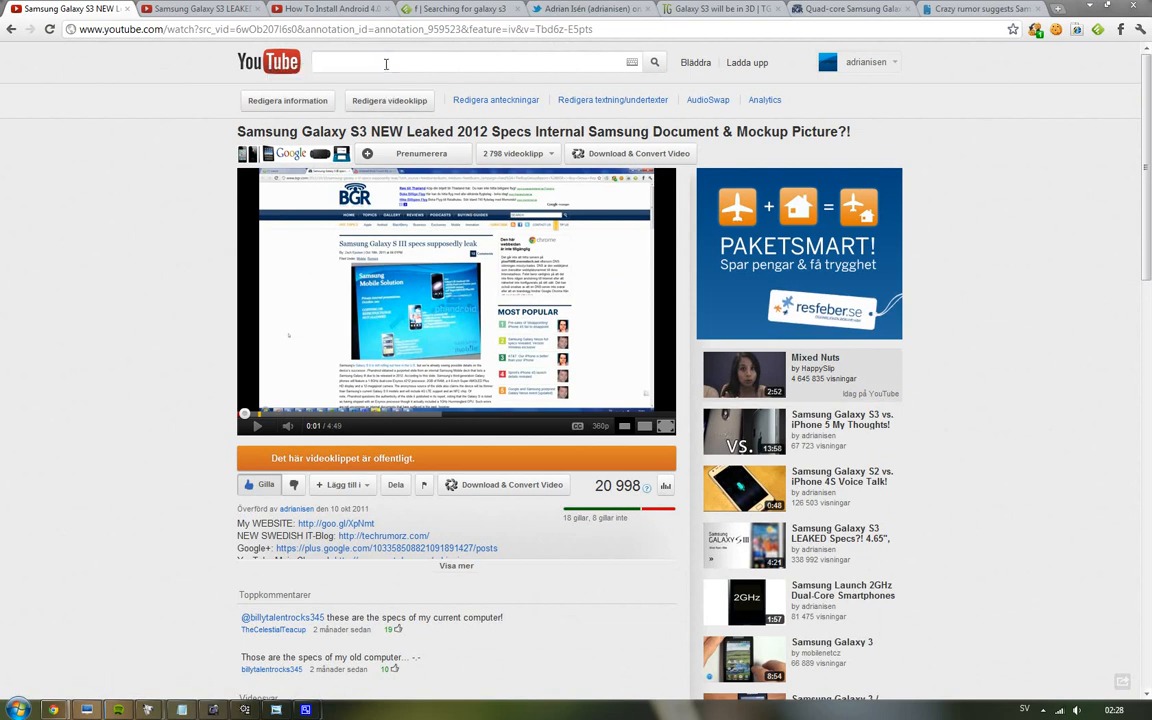
text(late november samsung galaxy s3)
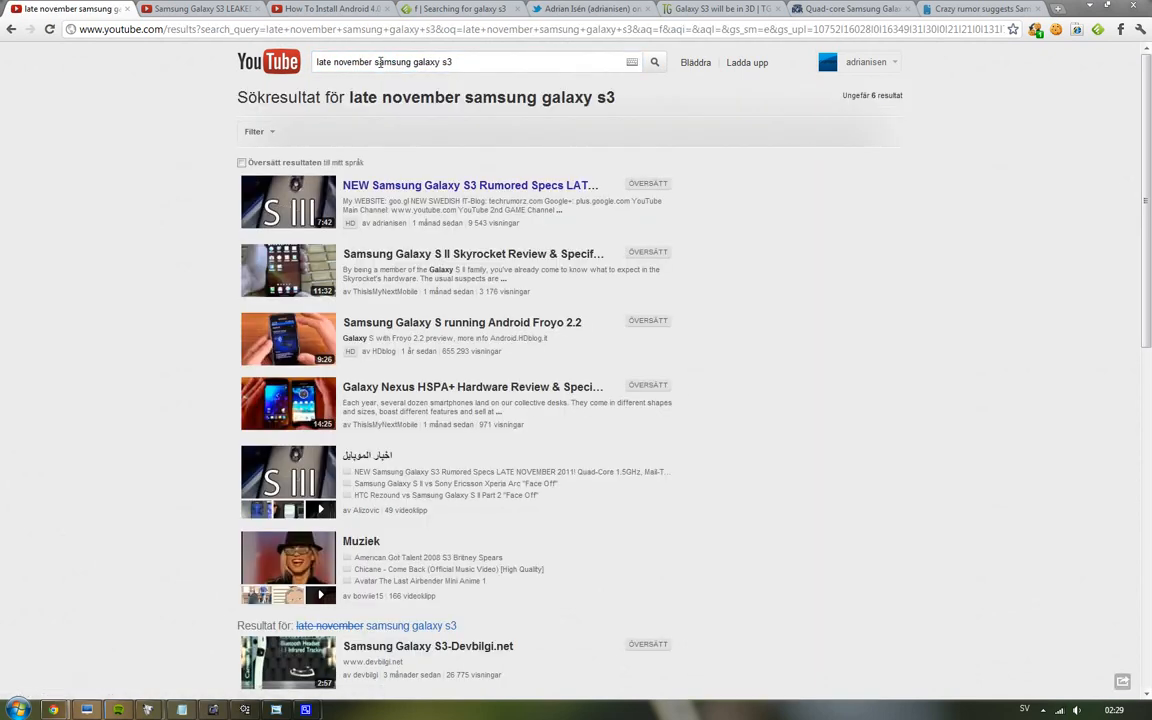
- Open the top late November 2011 rumored specs video, then return to the LEAKED Specs video
click(470, 185)
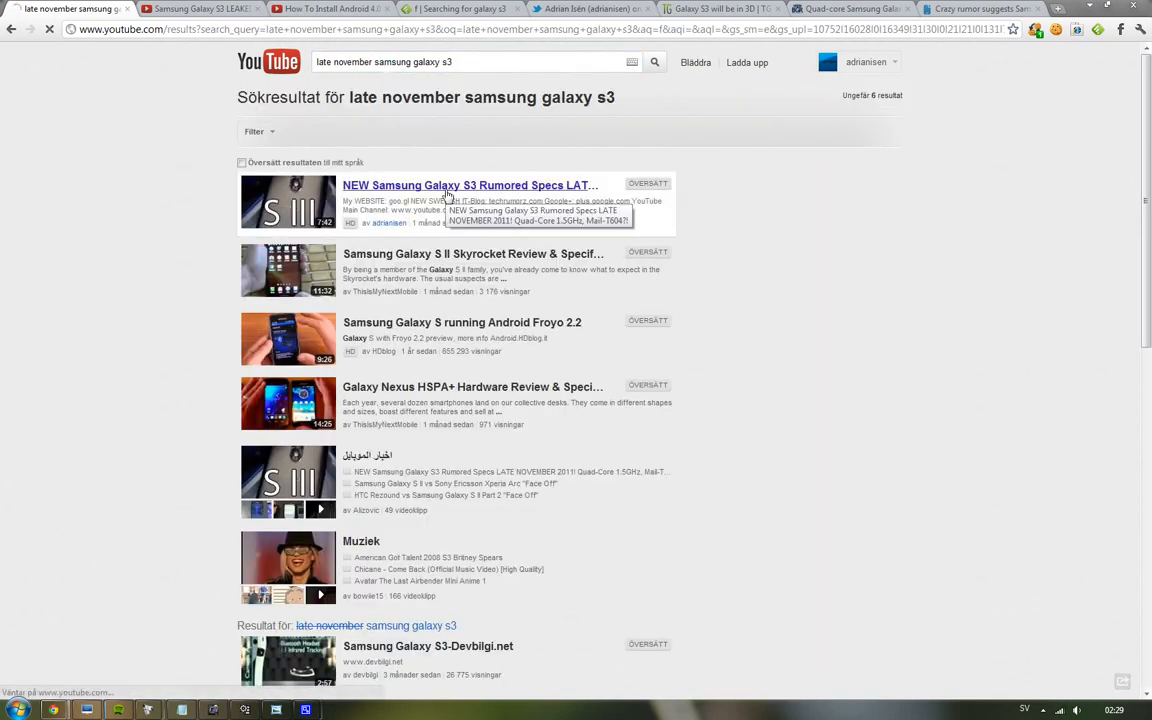
click(470, 185)
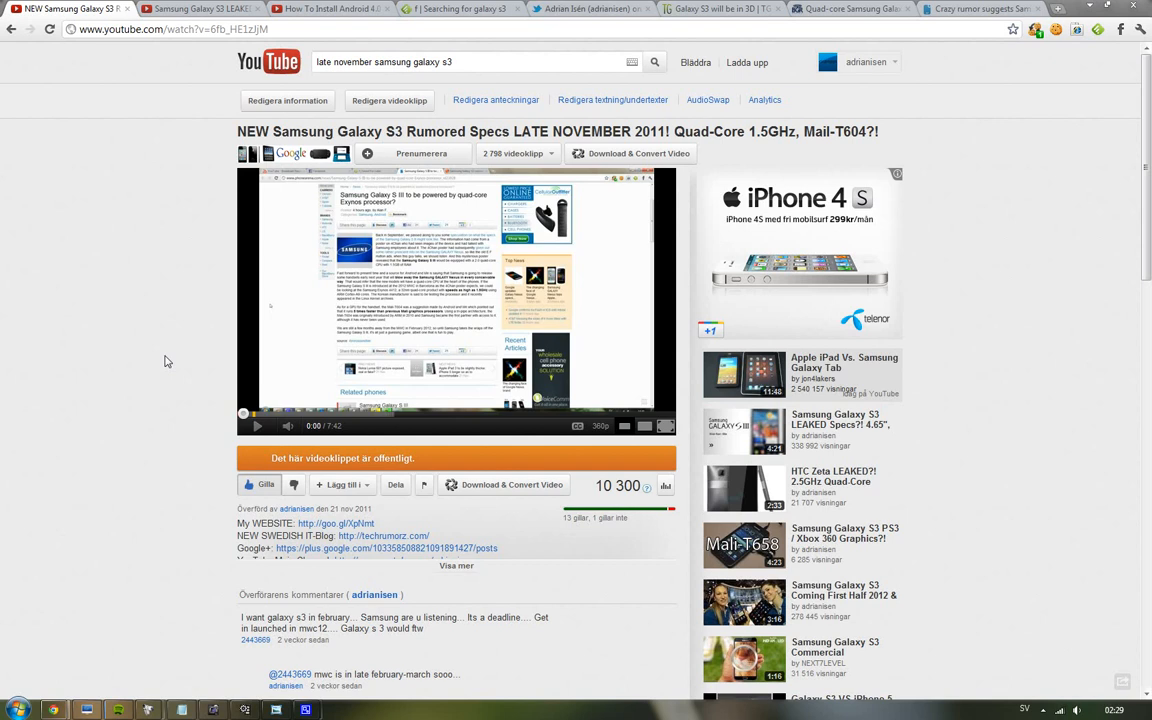
mouse_move(818, 568)
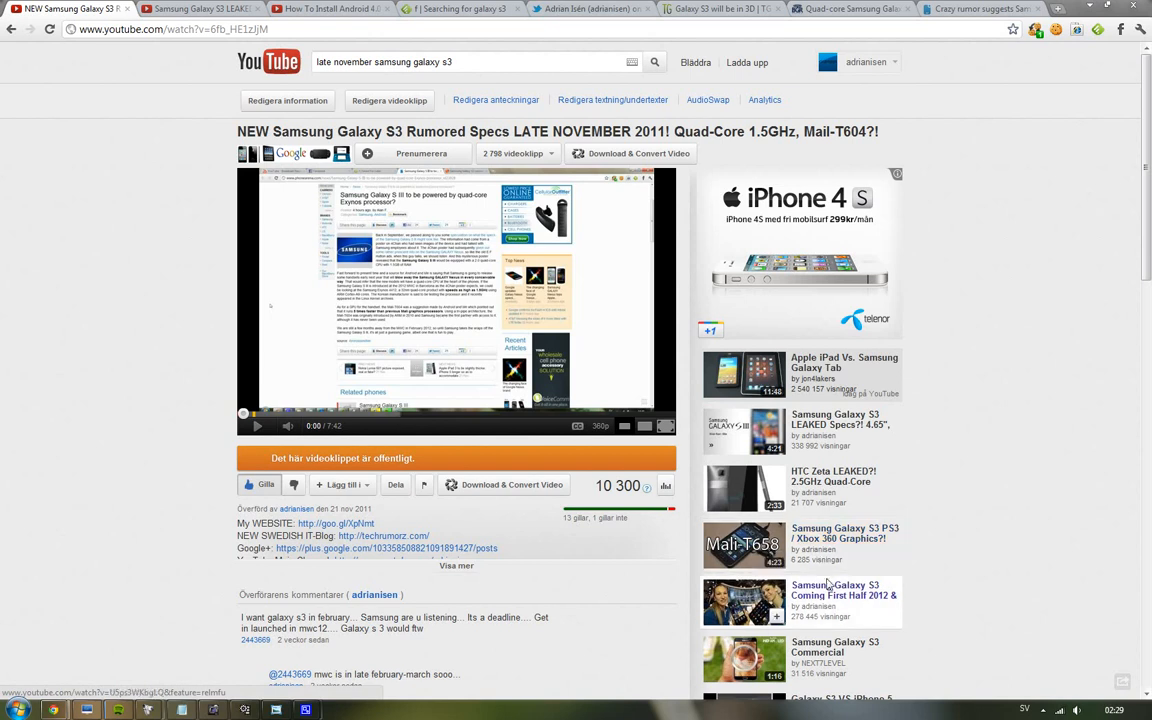
mouse_move(843, 595)
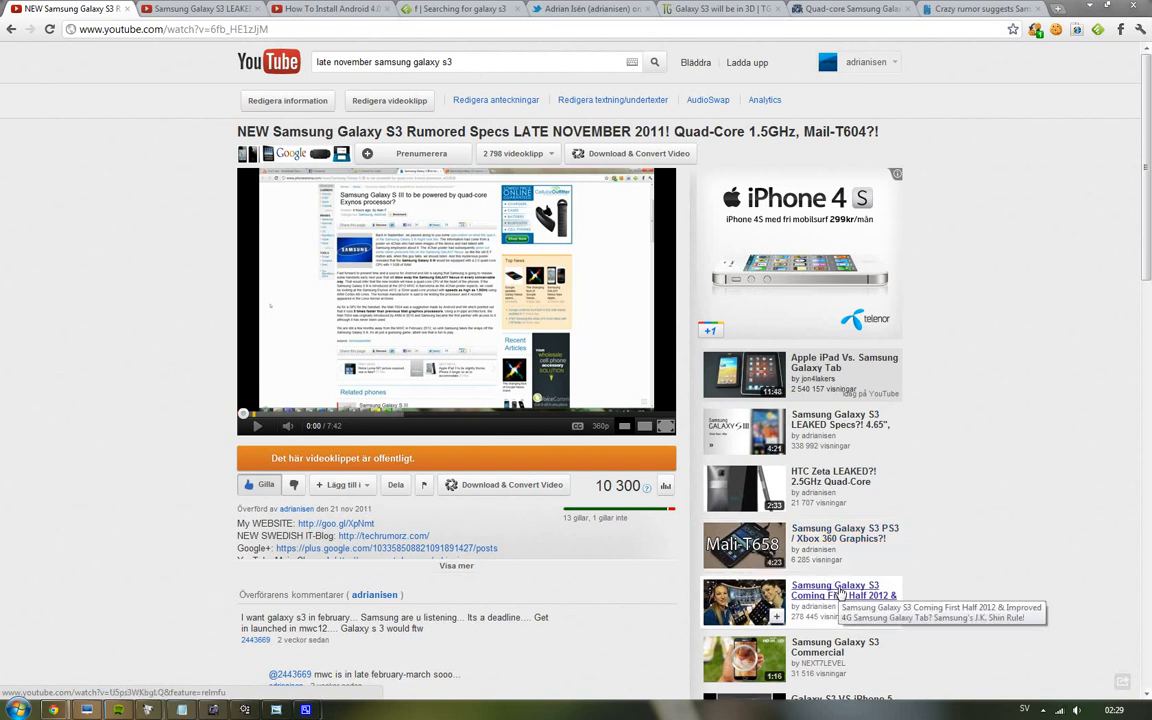
mouse_move(997, 595)
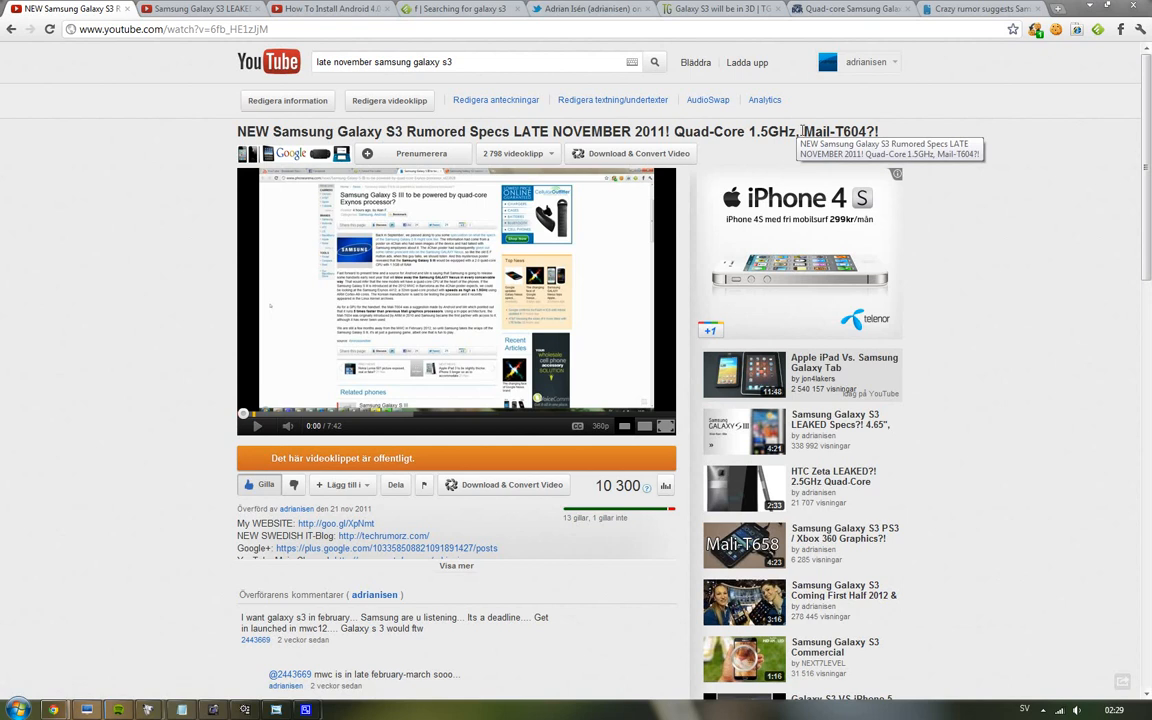
click(195, 9)
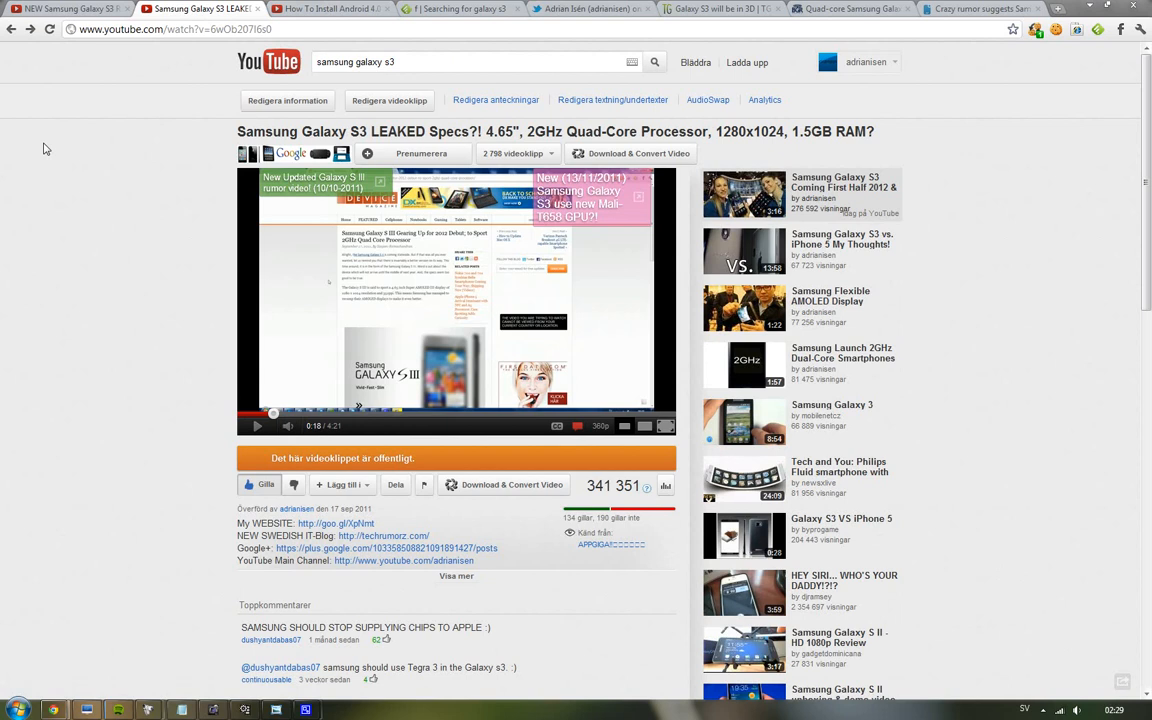
mouse_move(55, 116)
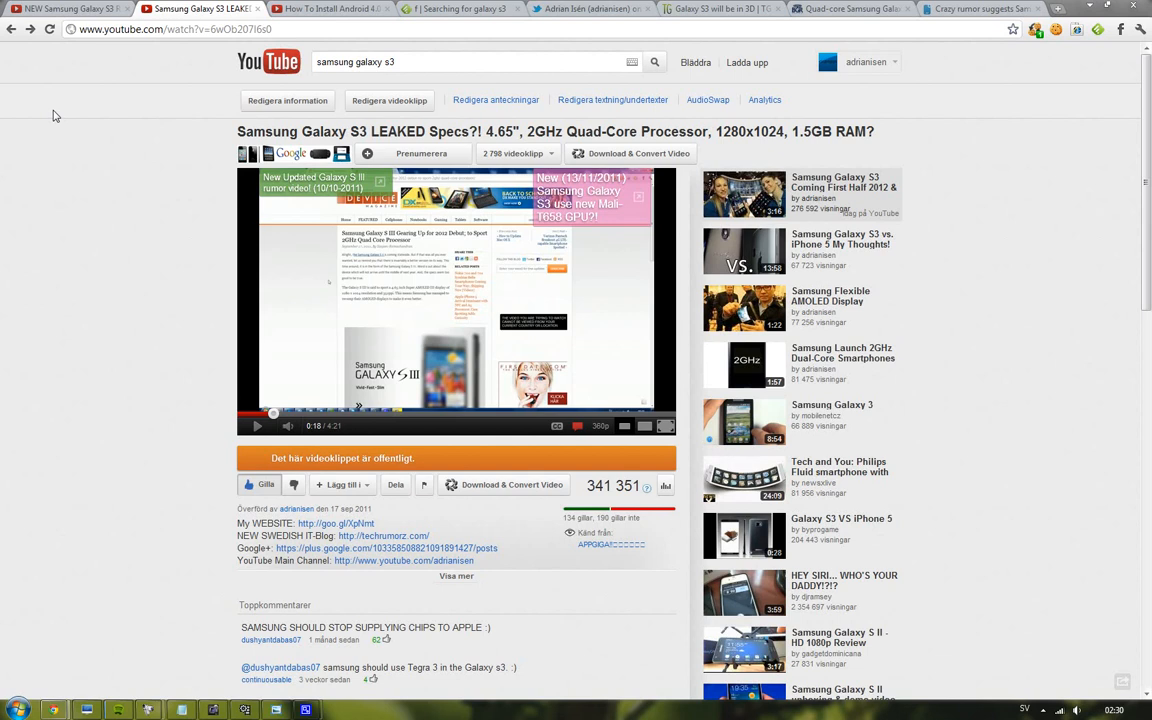
mouse_move(700, 12)
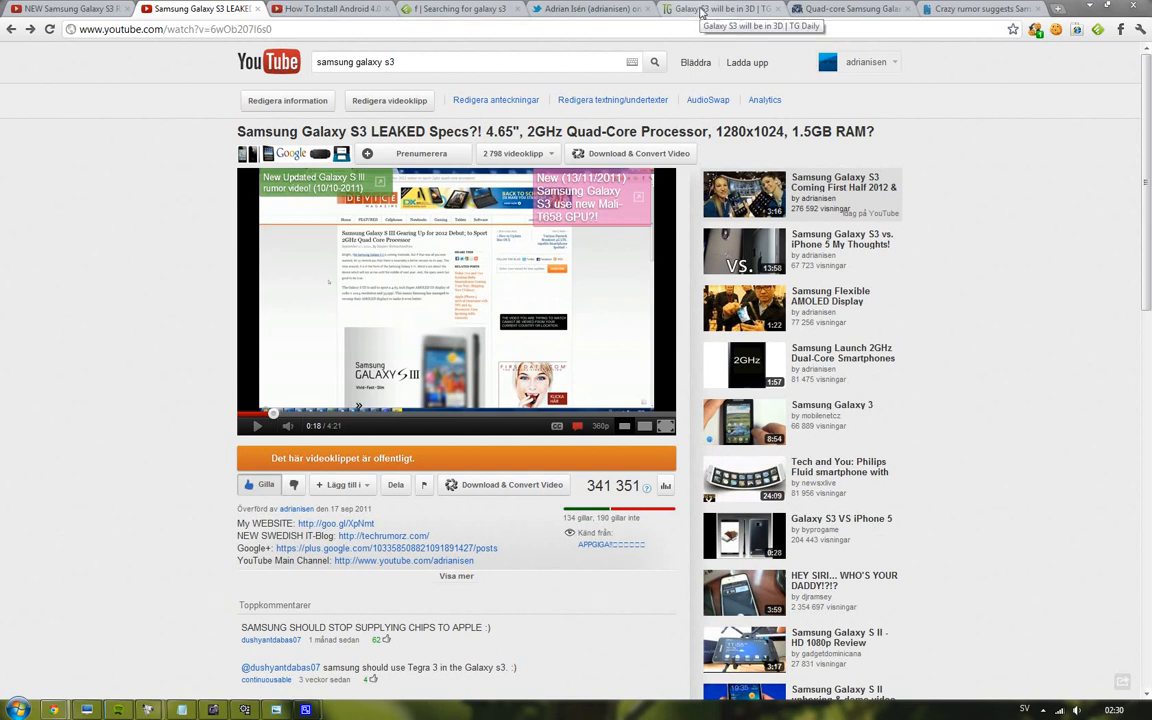
- Switch to the BGR tab with the quad-core Galaxy S III article
click(849, 9)
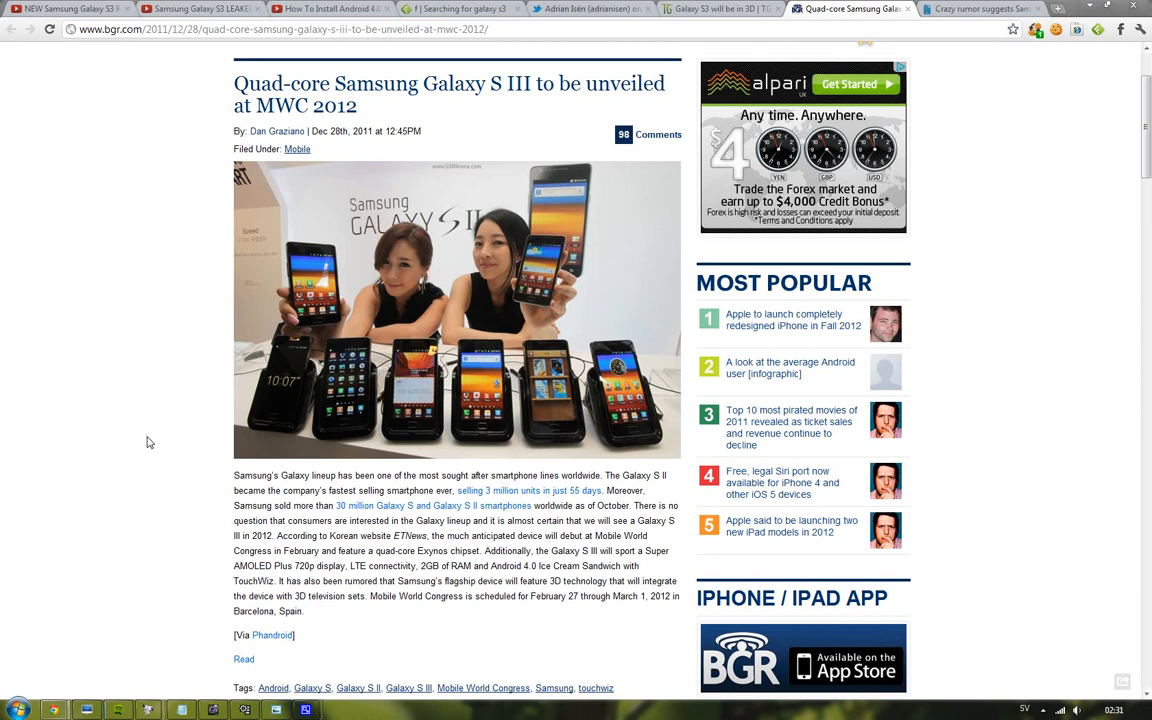
click(65, 9)
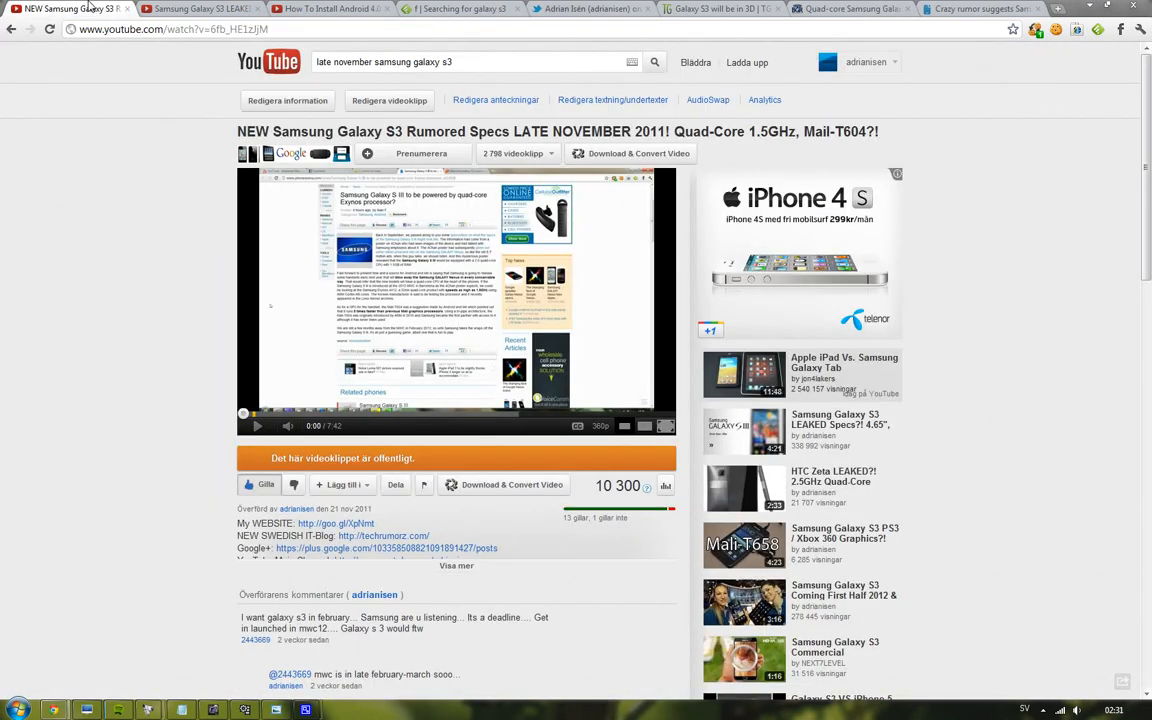
scroll(down, 3)
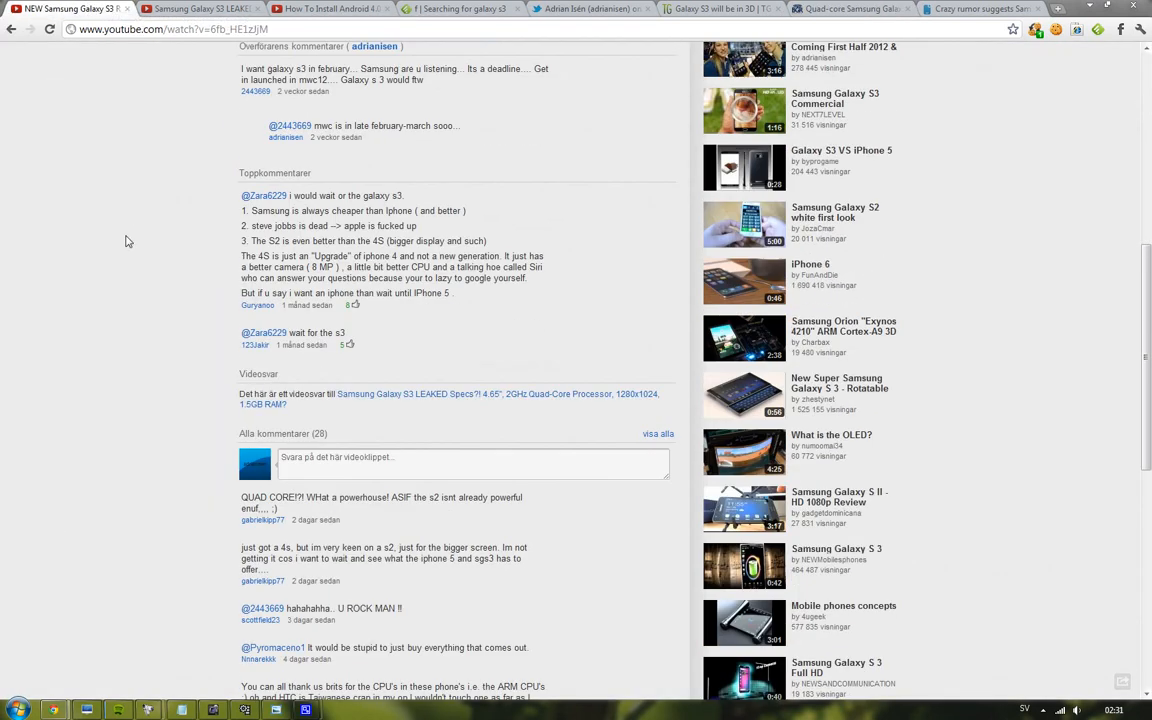
scroll(up, 3)
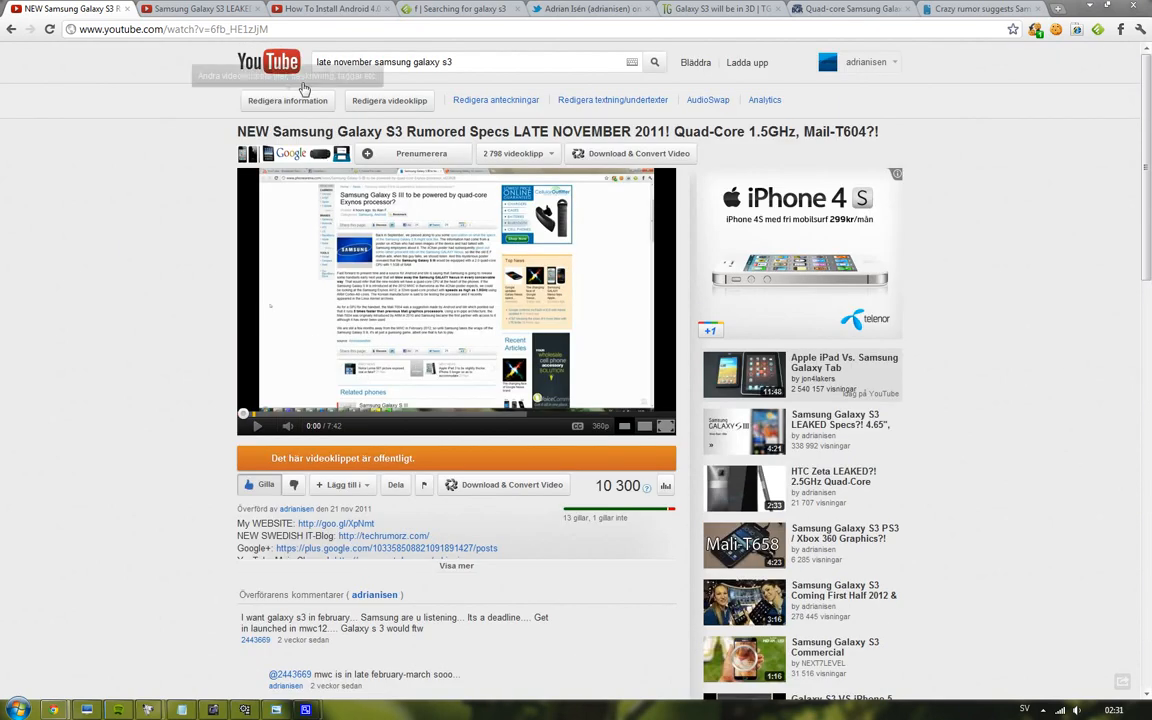
- Search YouTube for 'leaked document samsung galaxy s3'
text(leaked document)
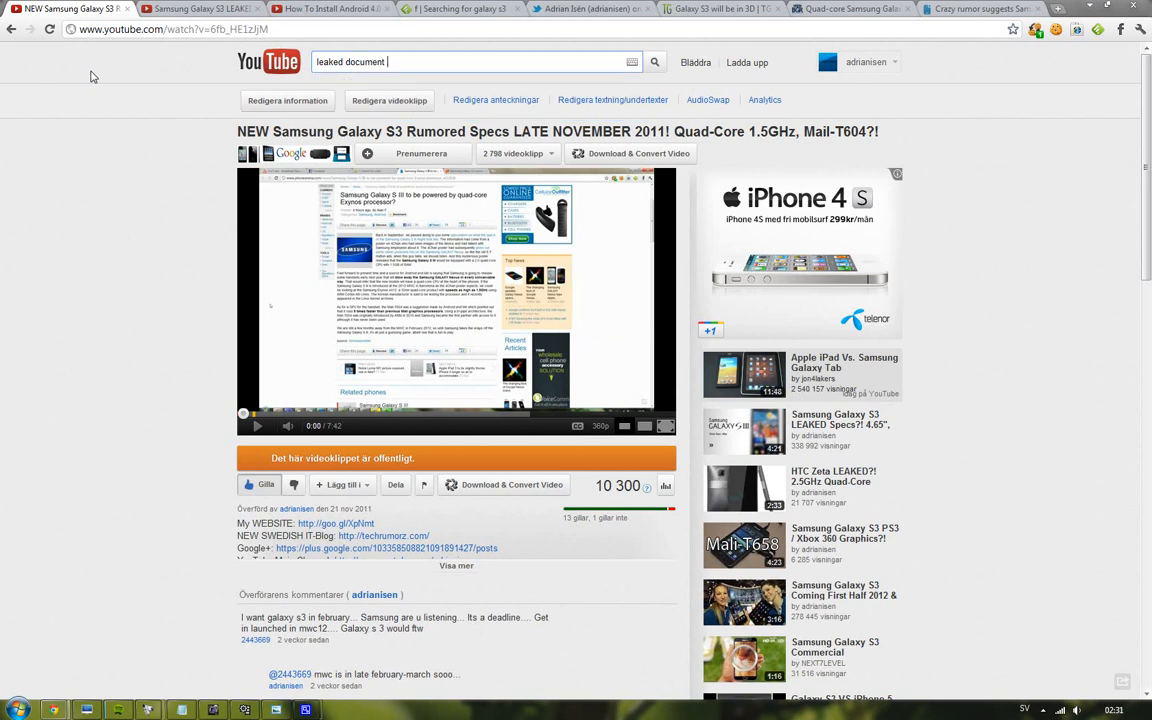
text(samsung gal)
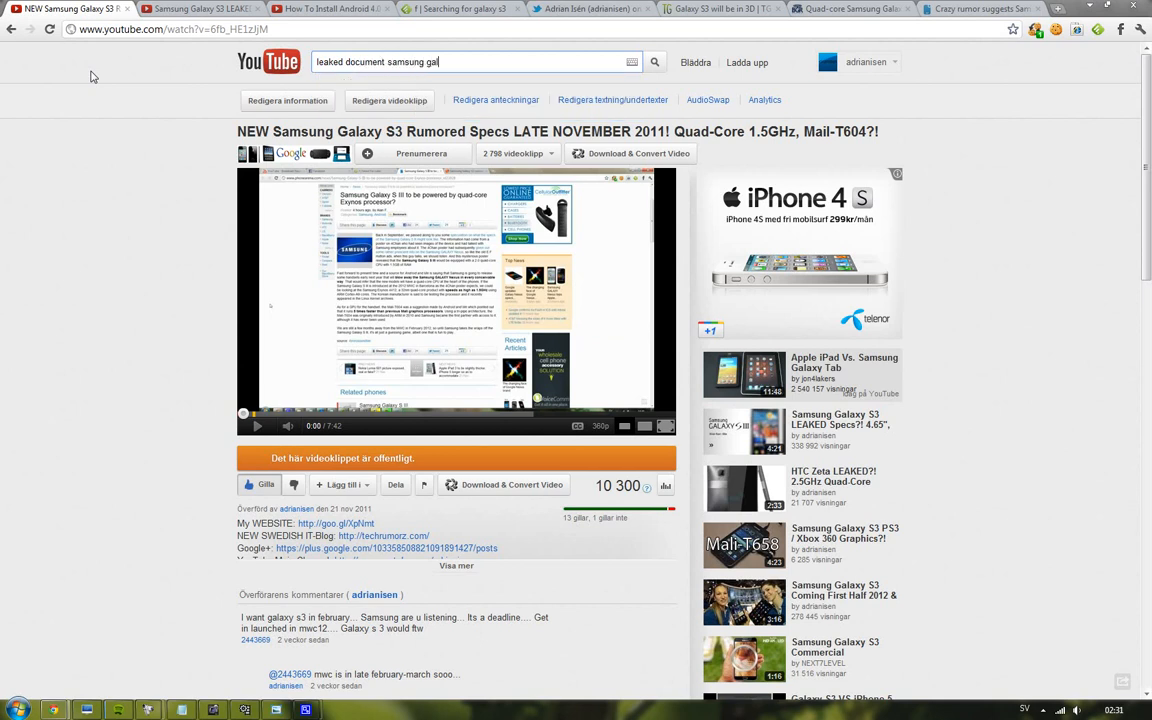
click(654, 62)
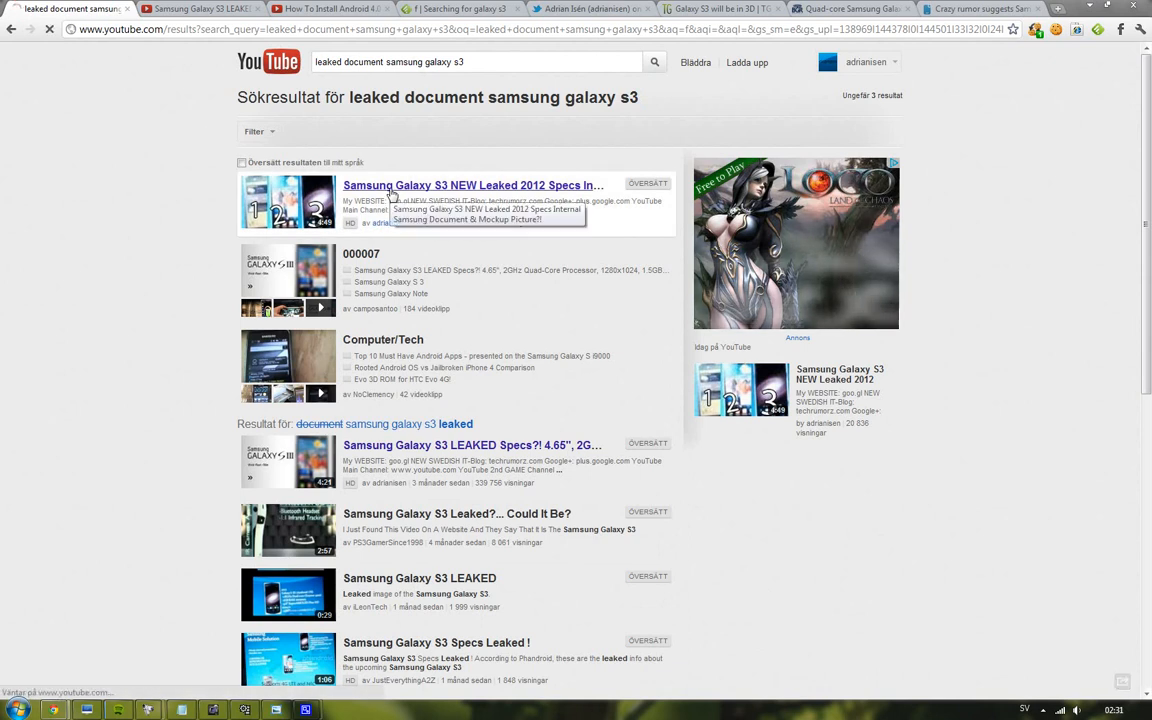
- Open the Leaked 2012 Specs Internal Samsung Document video, pause it and set 720p
click(473, 185)
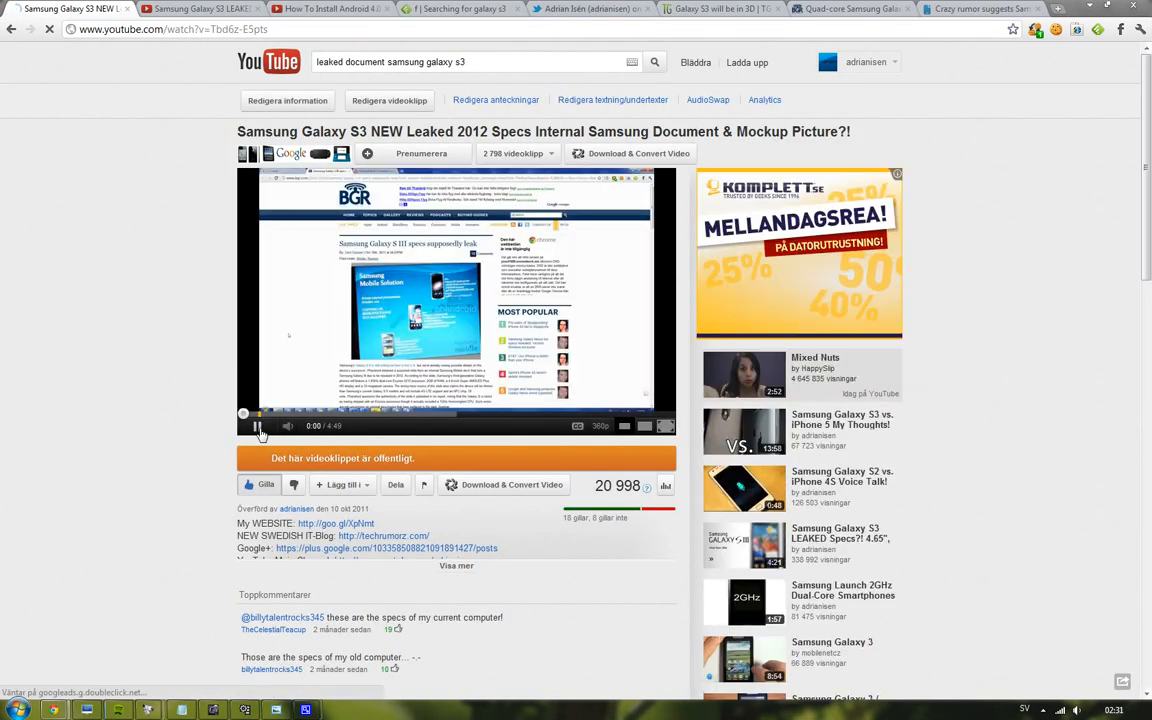
click(258, 426)
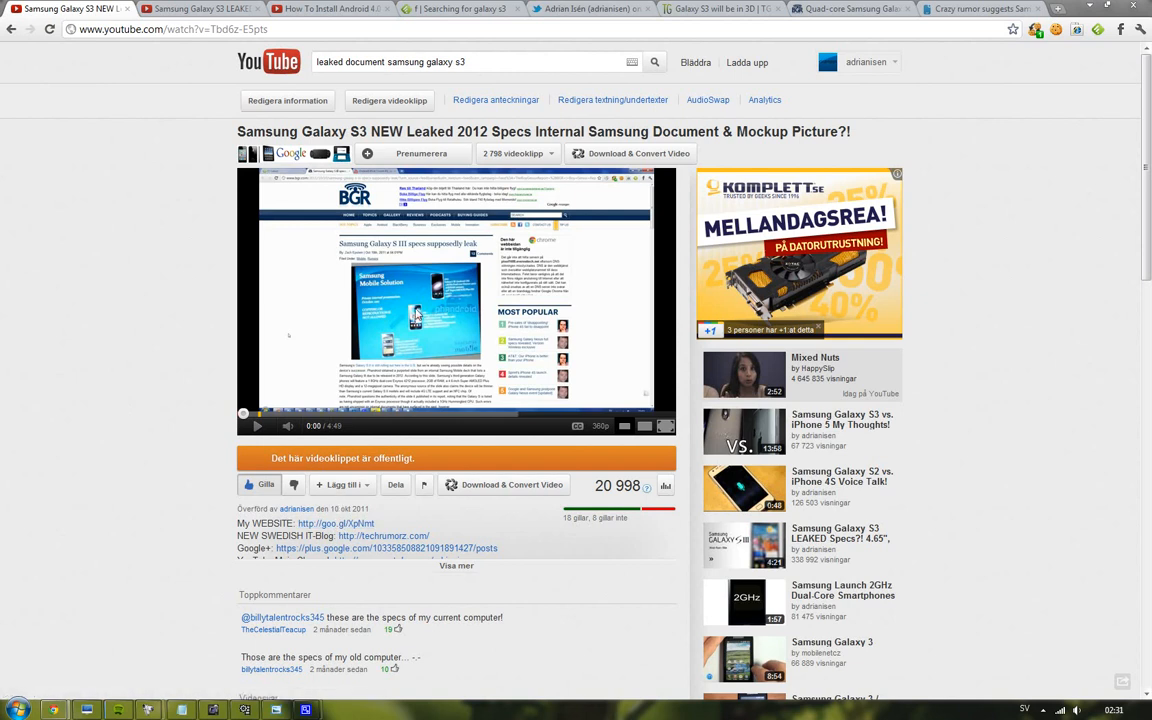
click(578, 425)
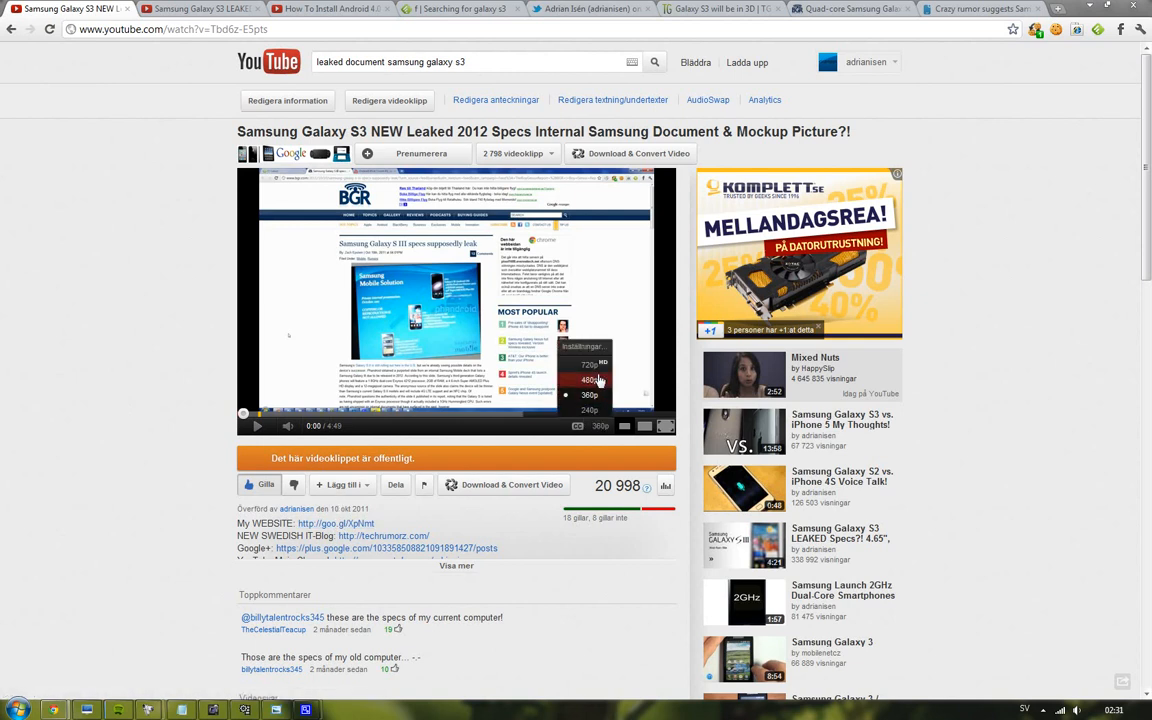
click(589, 364)
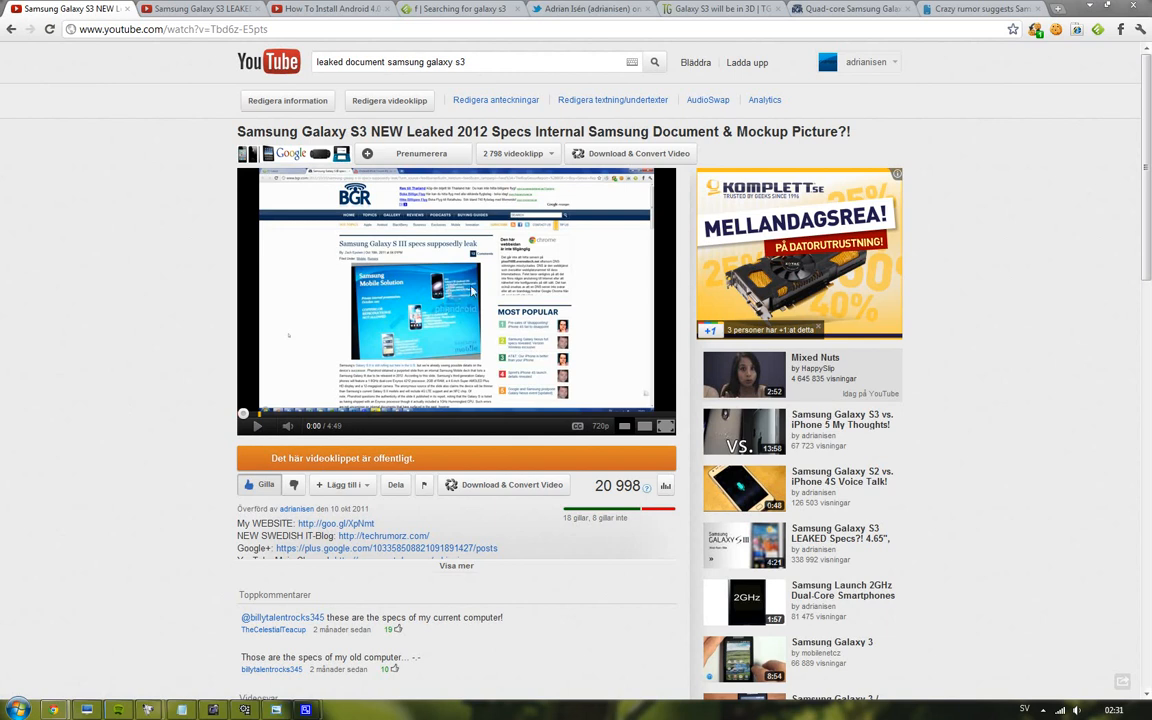
mouse_move(665, 427)
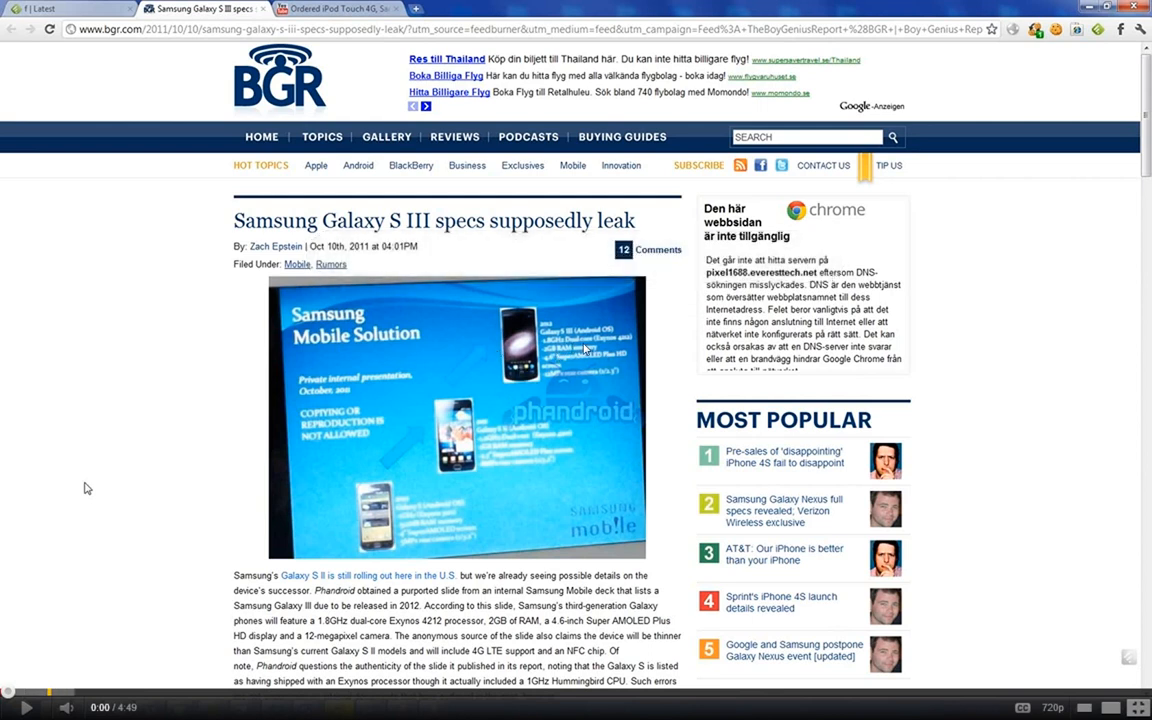
mouse_move(628, 345)
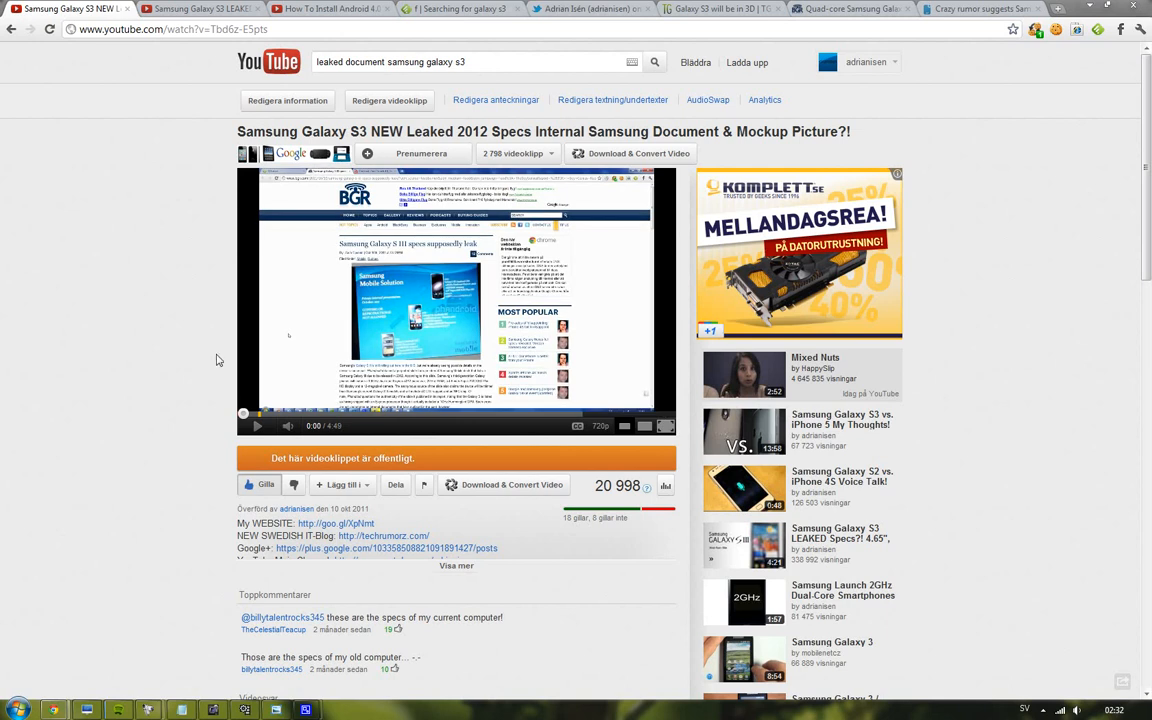
mouse_move(207, 344)
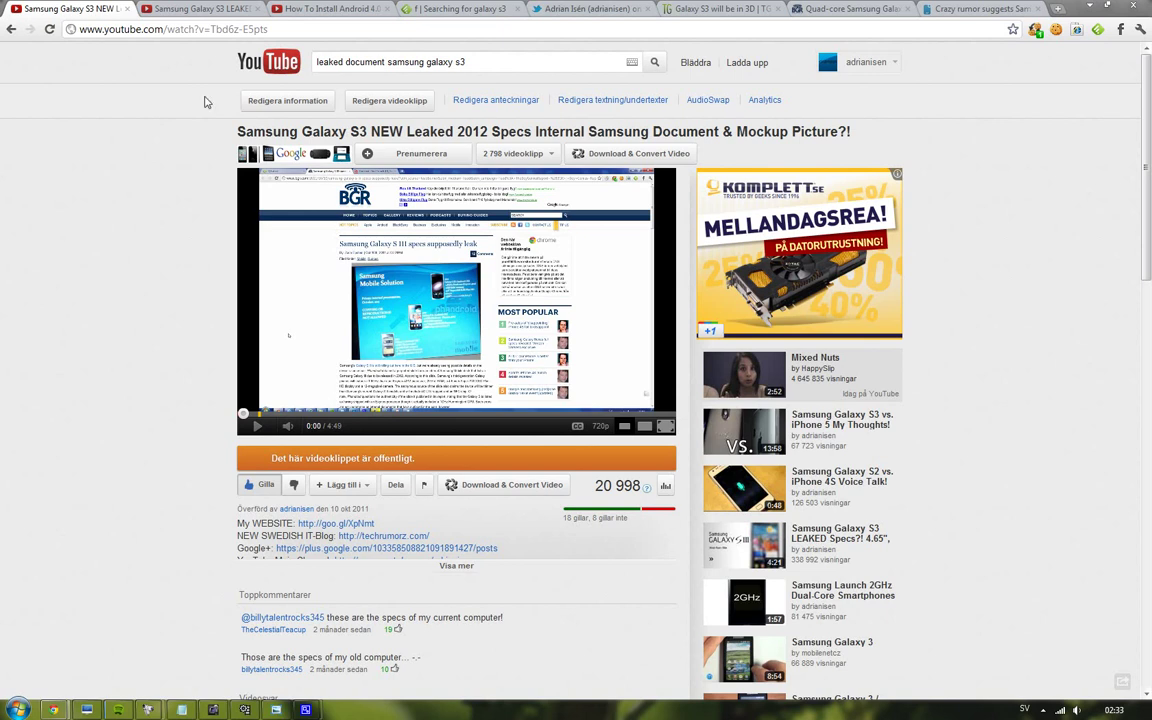
- Switch to the TG Daily 'Galaxy S3 will be in 3D' tab
click(720, 9)
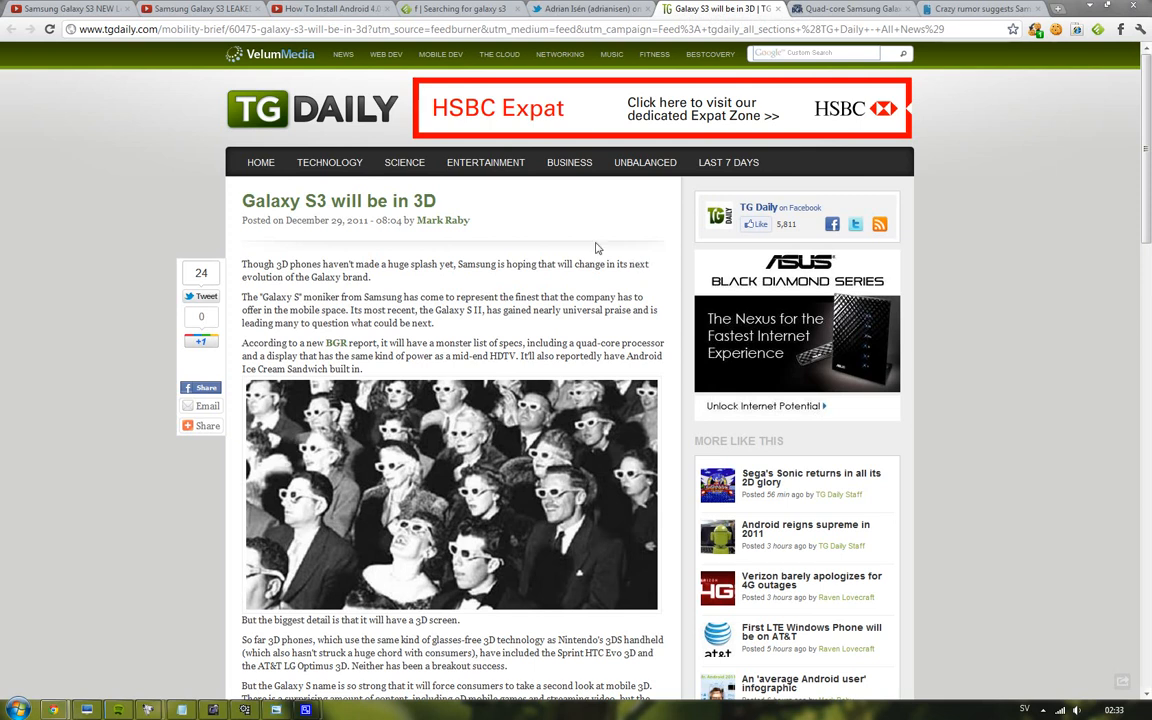
mouse_move(458, 280)
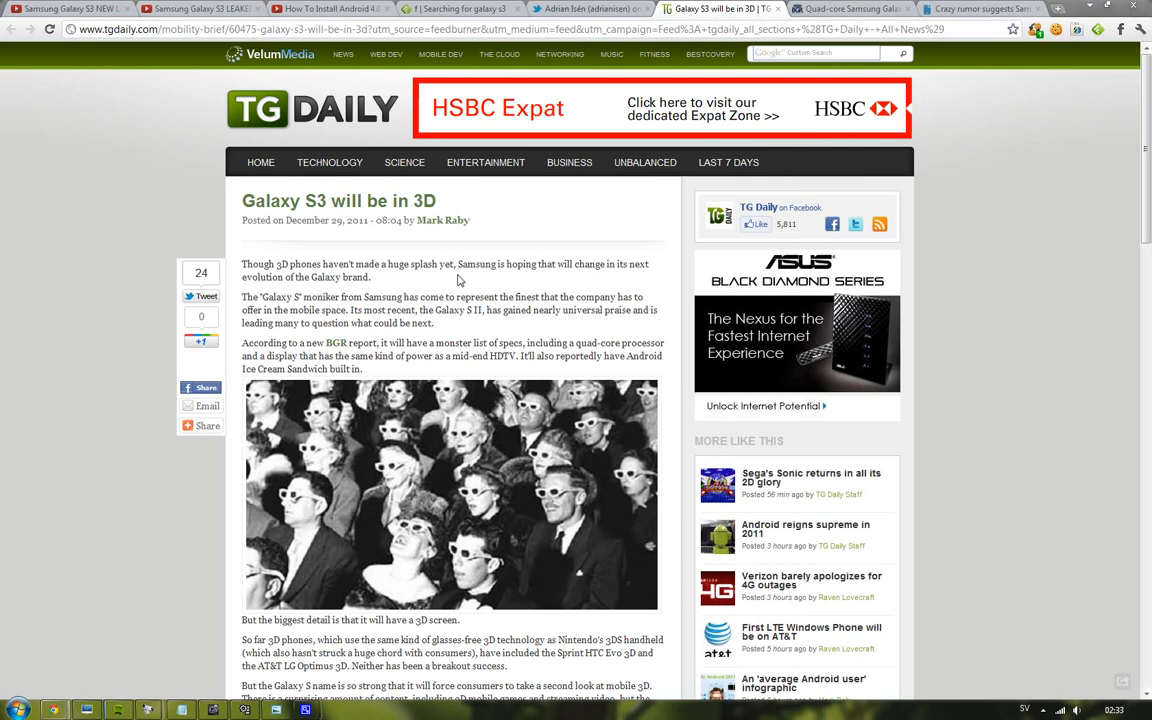
mouse_move(592, 8)
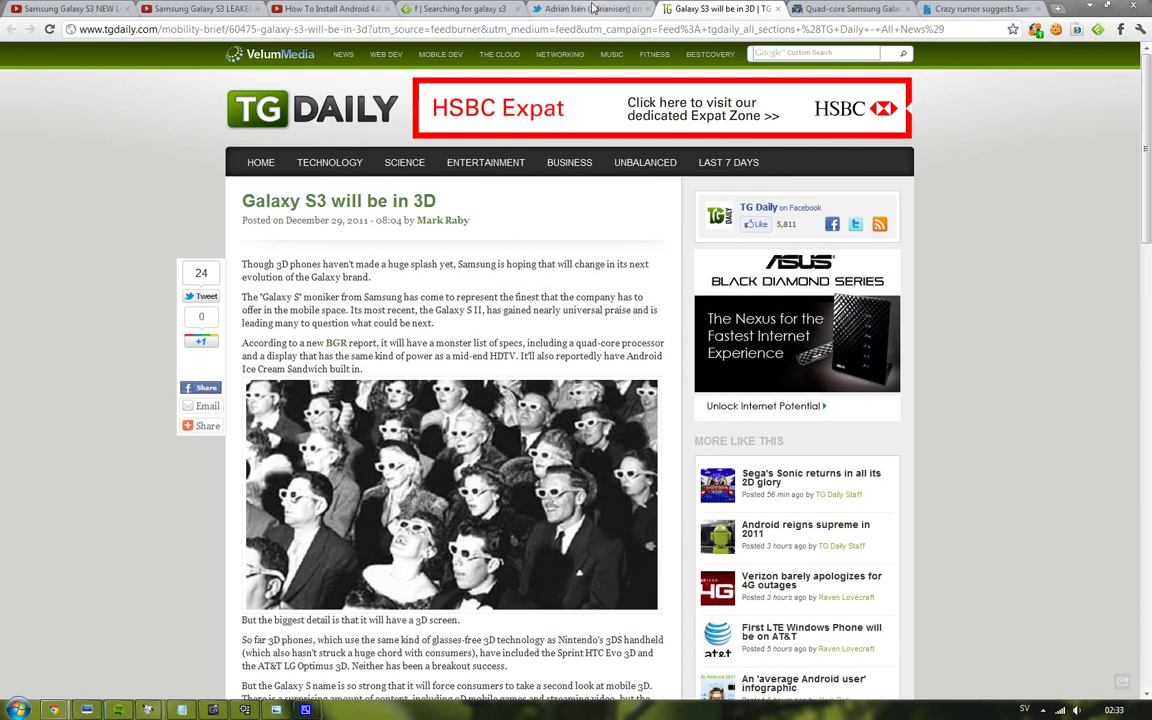
- View the creator's Twitter profile, then the Android 4.0.1 install video and Feedly search tabs
click(565, 9)
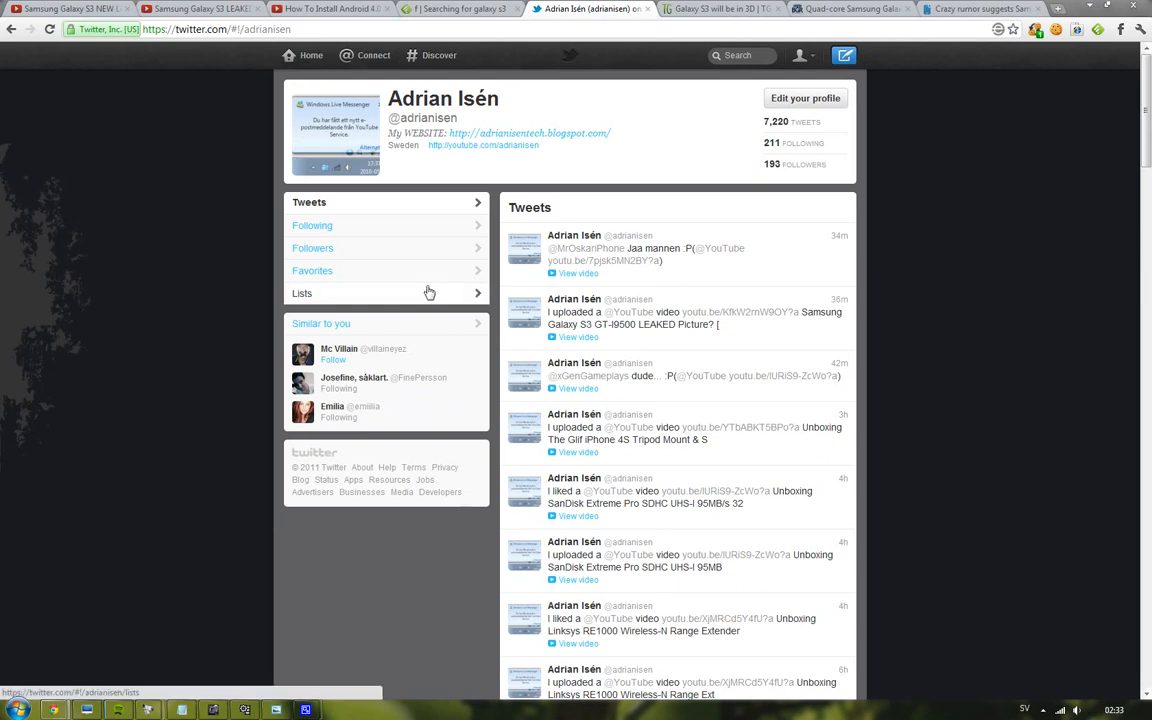
mouse_move(413, 291)
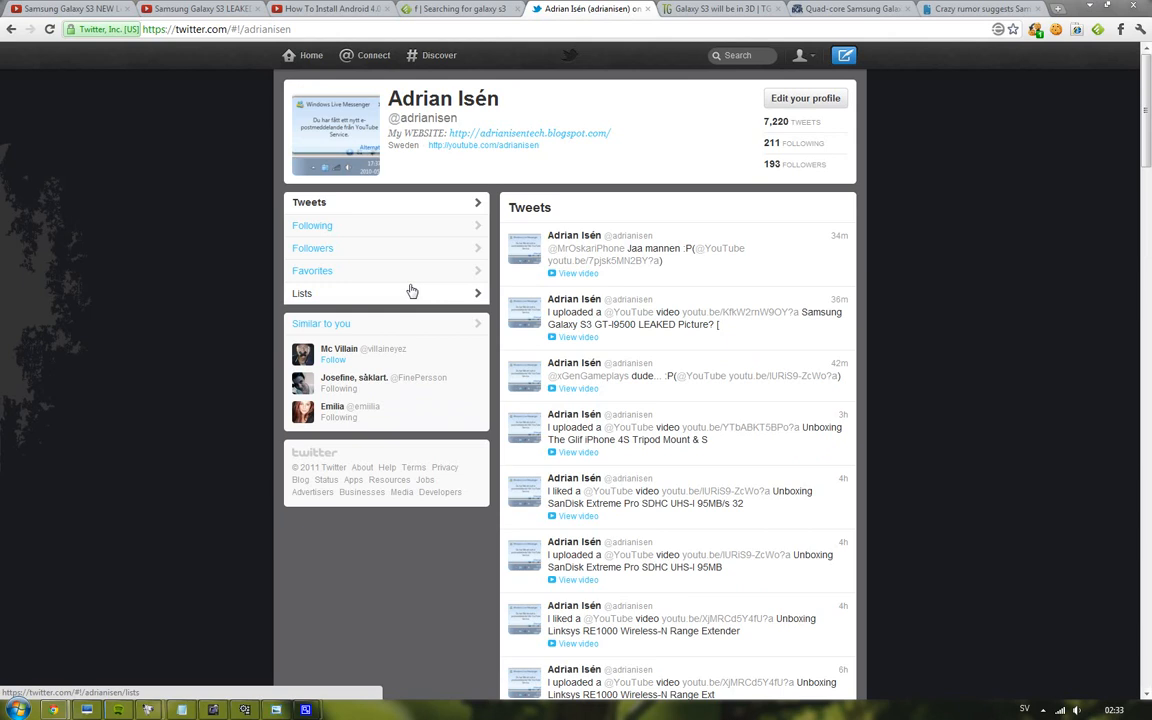
mouse_move(405, 291)
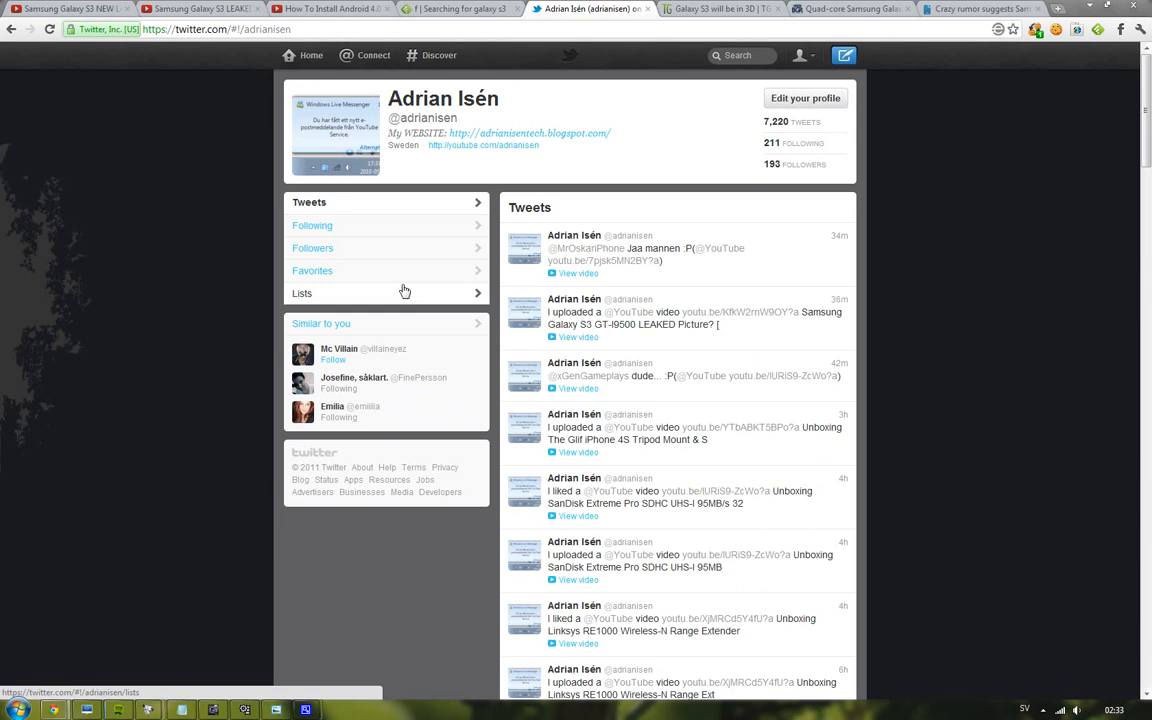
click(330, 9)
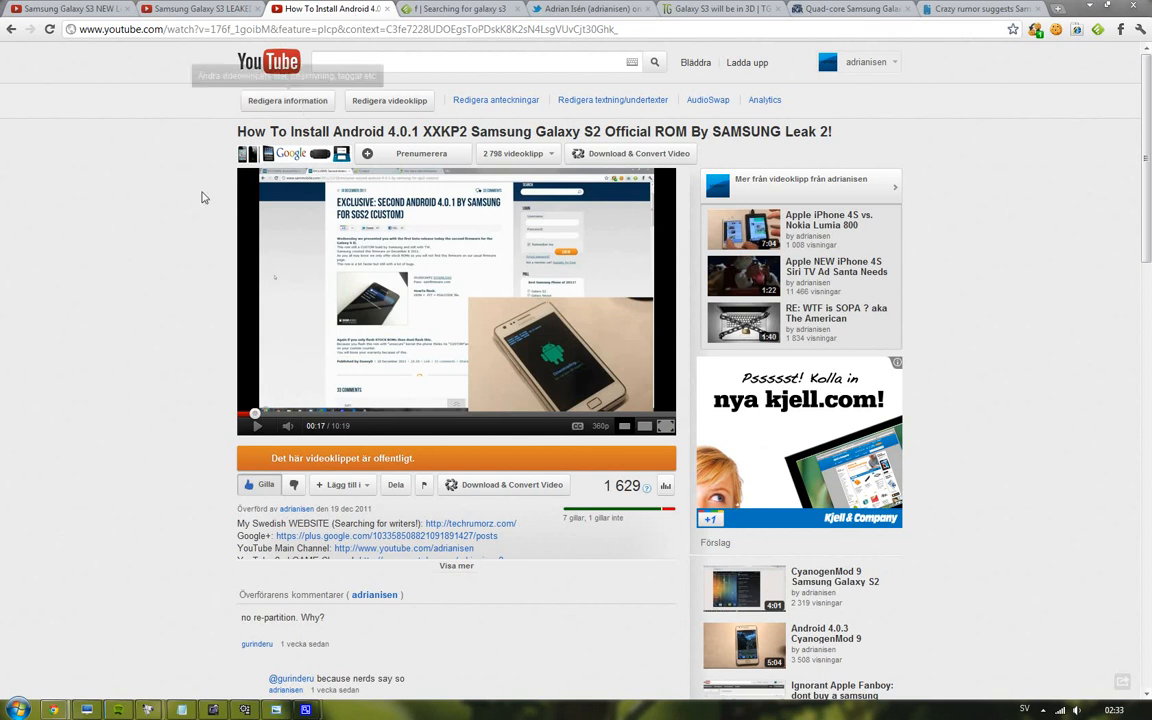
mouse_move(100, 267)
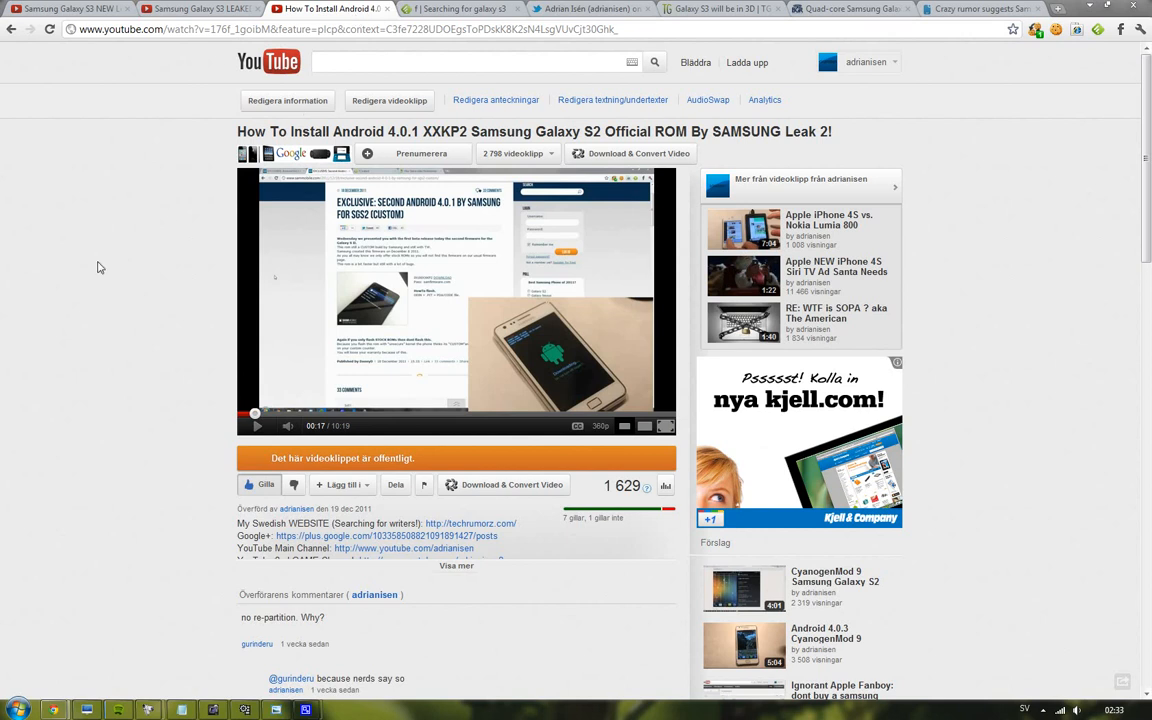
click(335, 9)
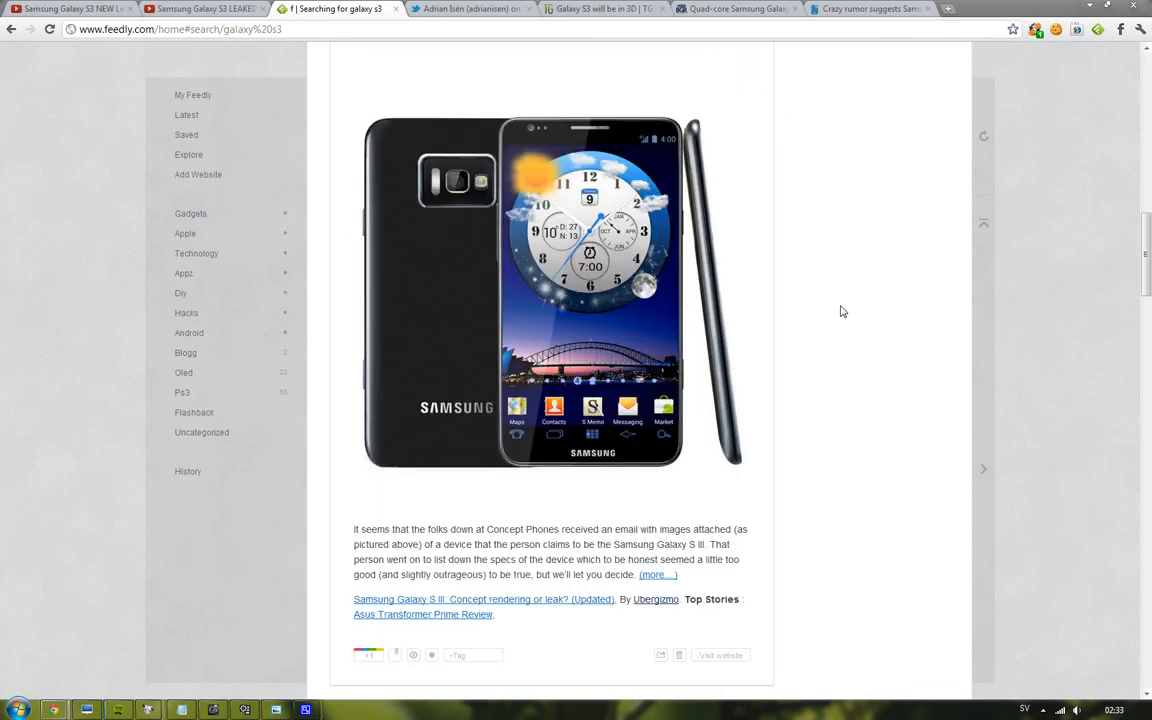
- Open Ubergizmo's 'Samsung Galaxy S III: Concept rendering or leak?' post from Feedly
scroll(up, 3)
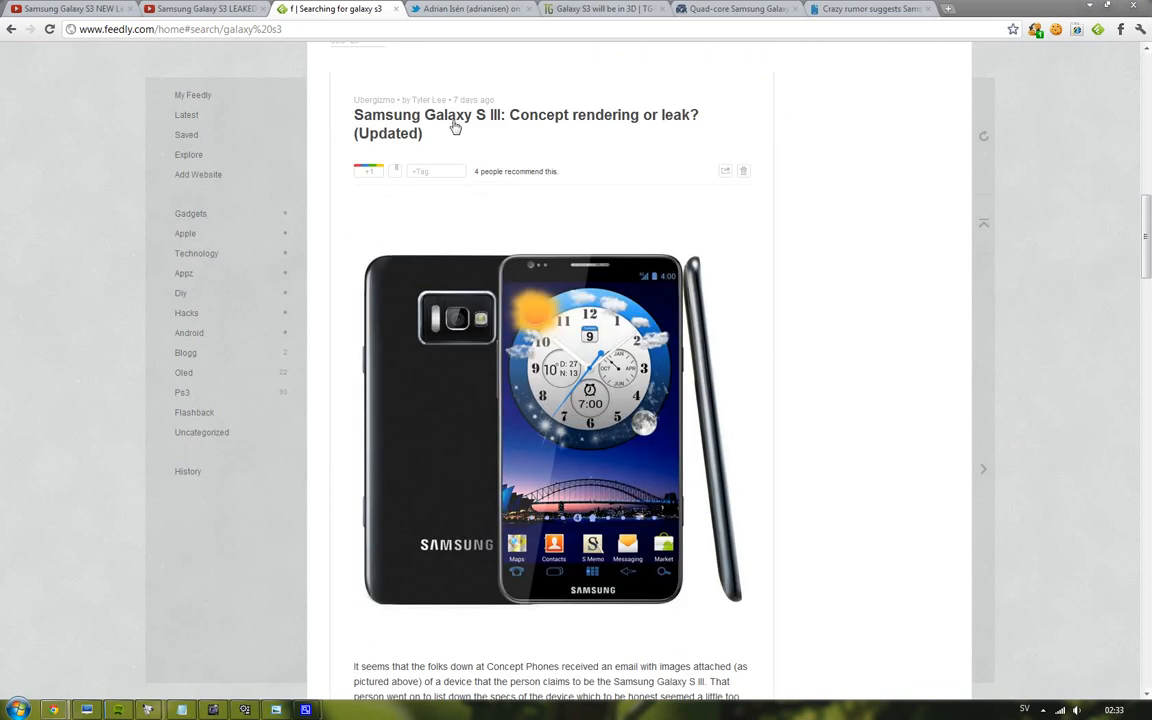
click(525, 114)
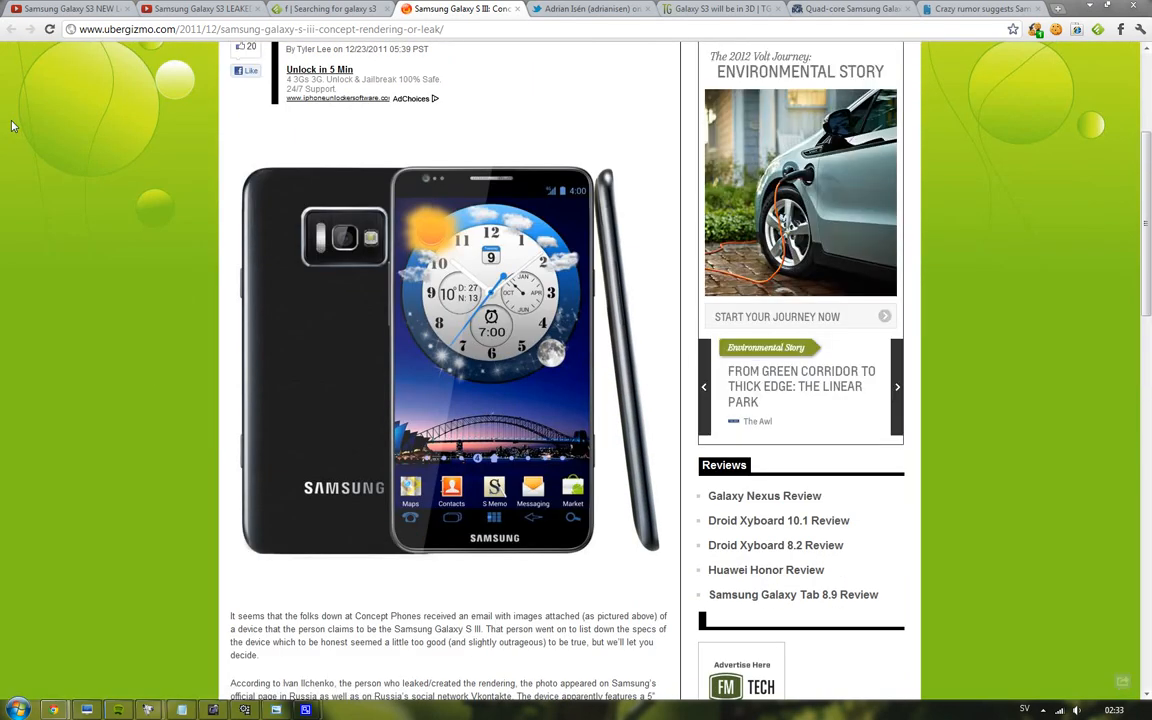
mouse_move(643, 527)
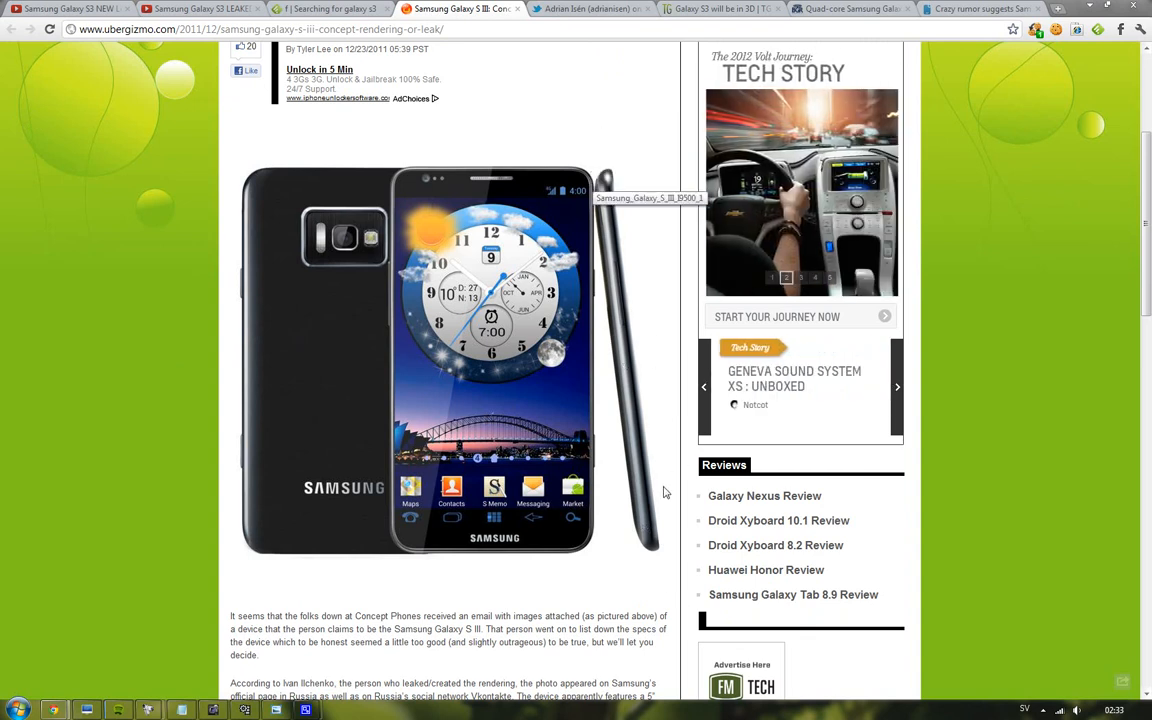
mouse_move(85, 336)
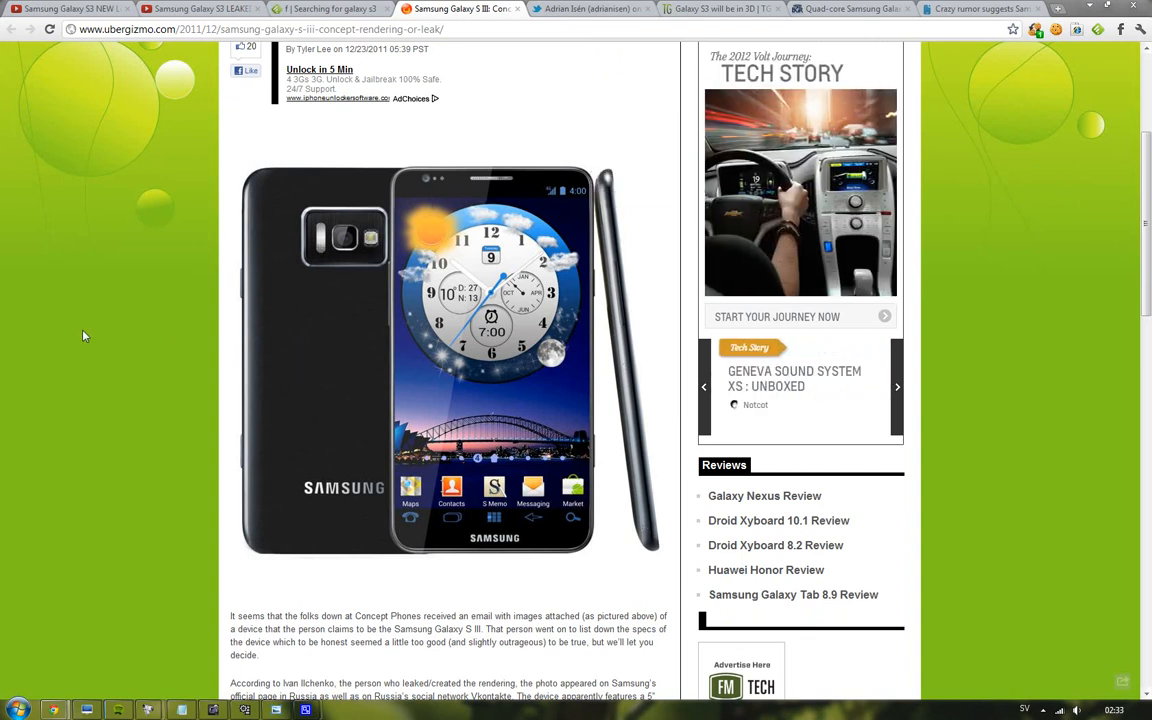
mouse_move(70, 349)
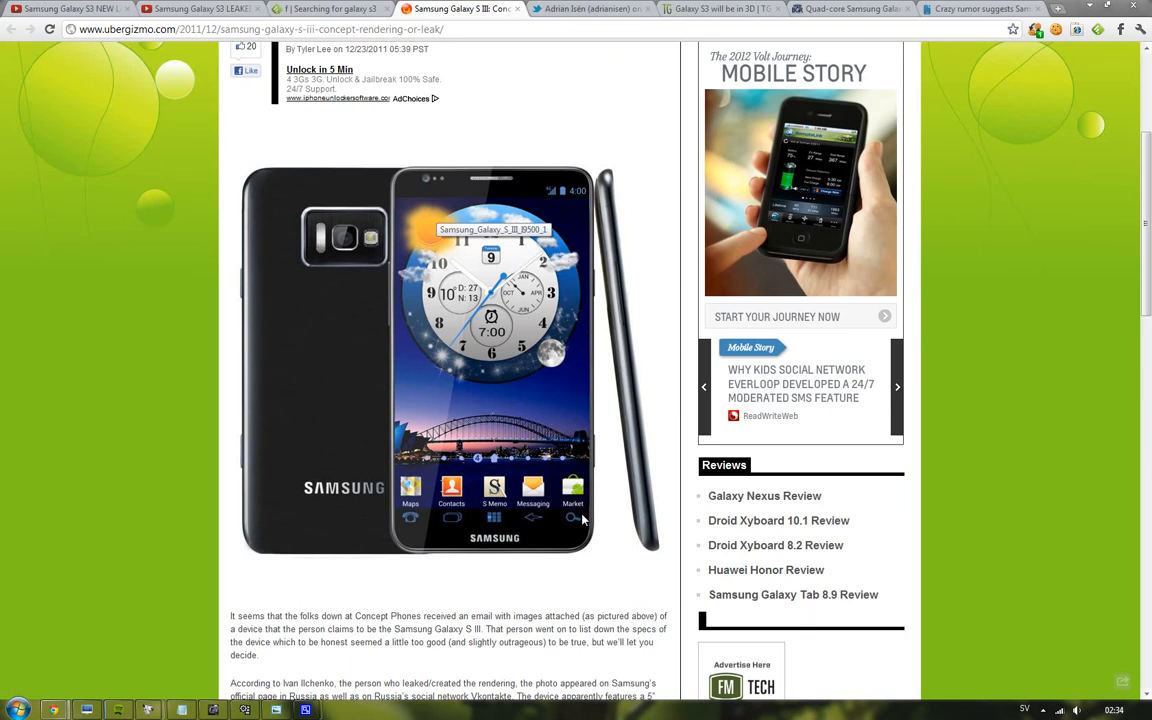
mouse_move(630, 512)
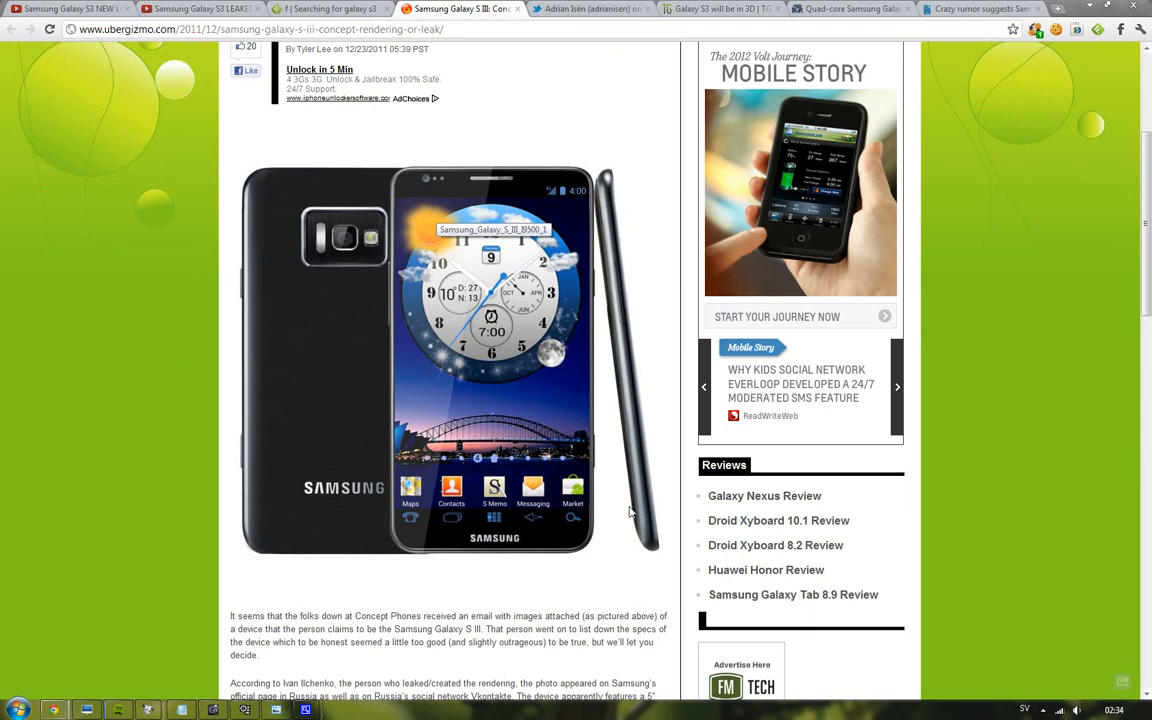